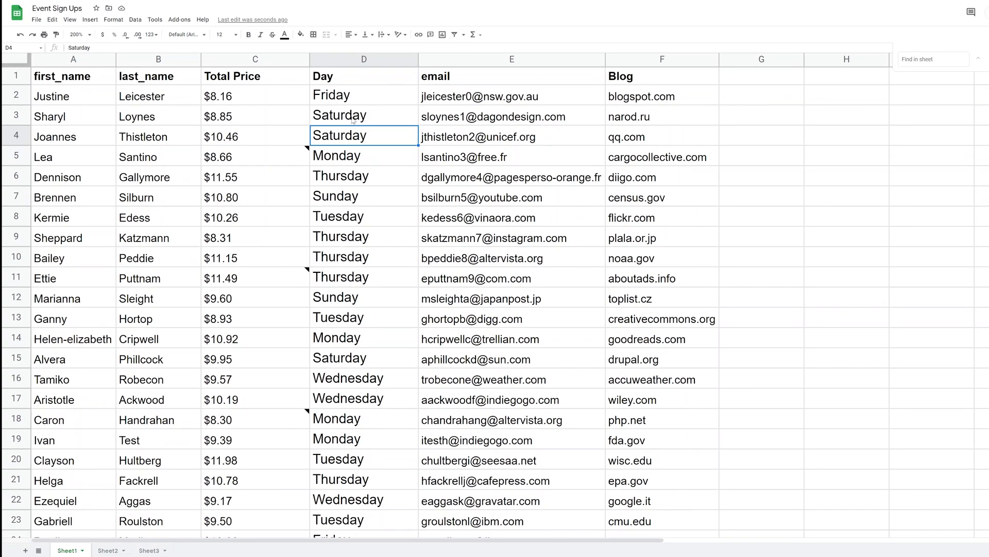
Step: Quick-search the sheet for Friday, then expand to the full find and replace dialog
click(364, 114)
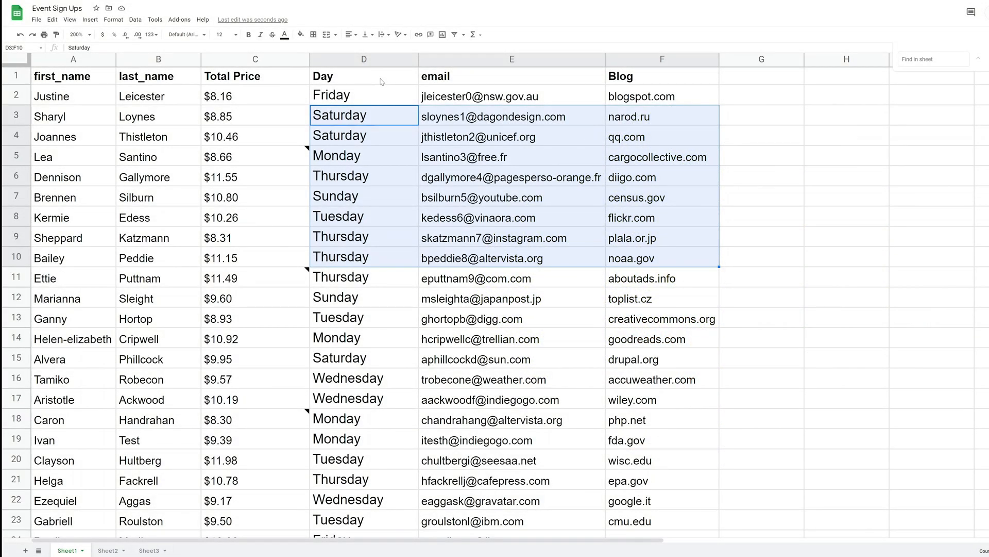
click(341, 95)
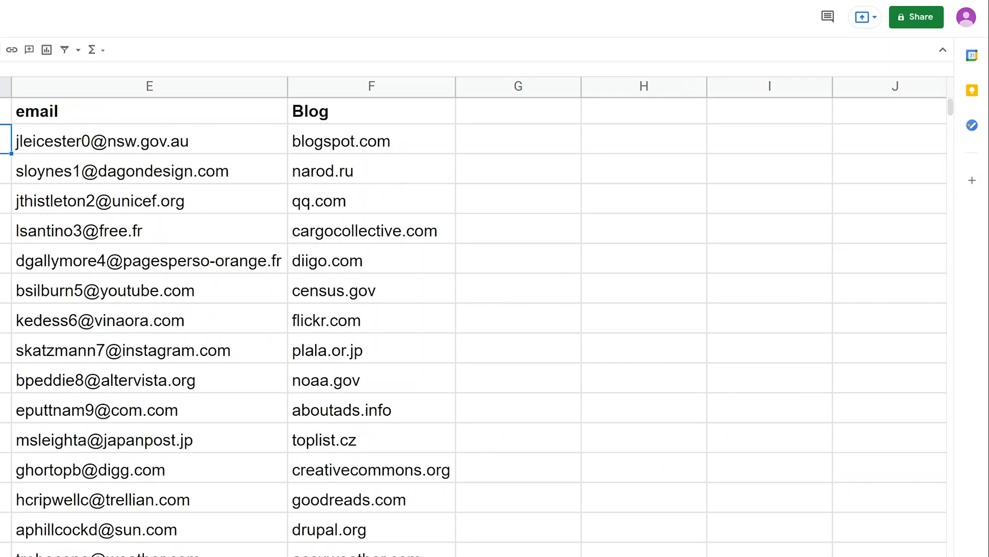
key(ctrl+f)
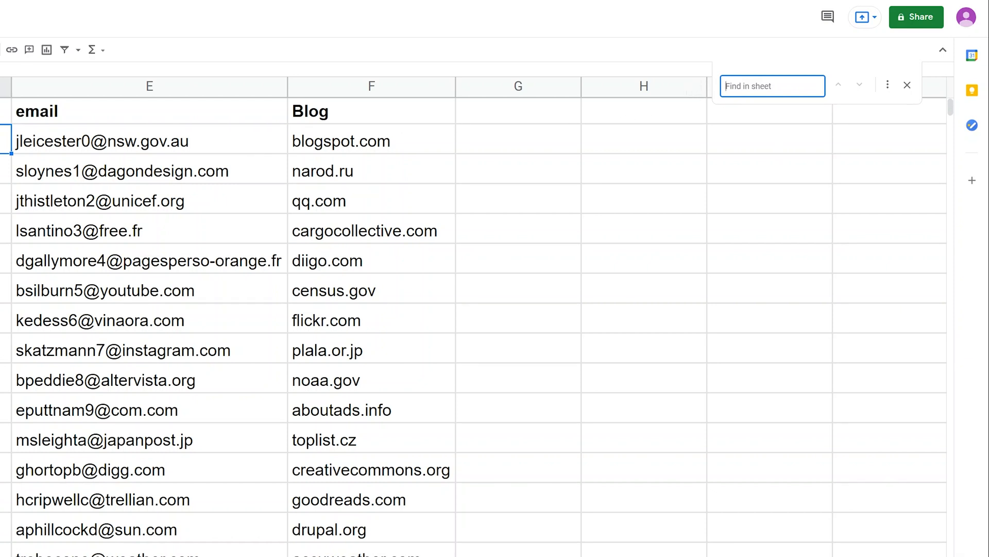
text(Friday)
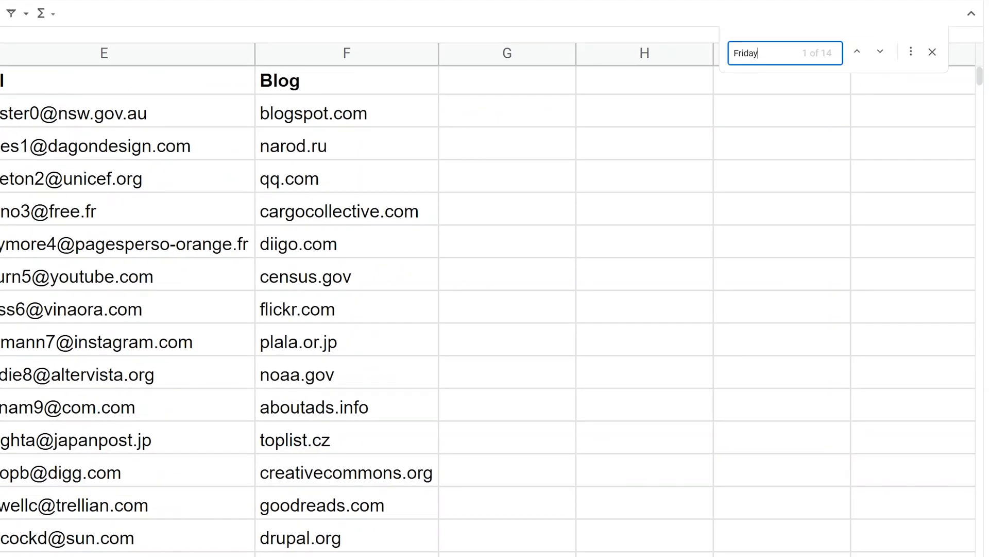
mouse_move(906, 60)
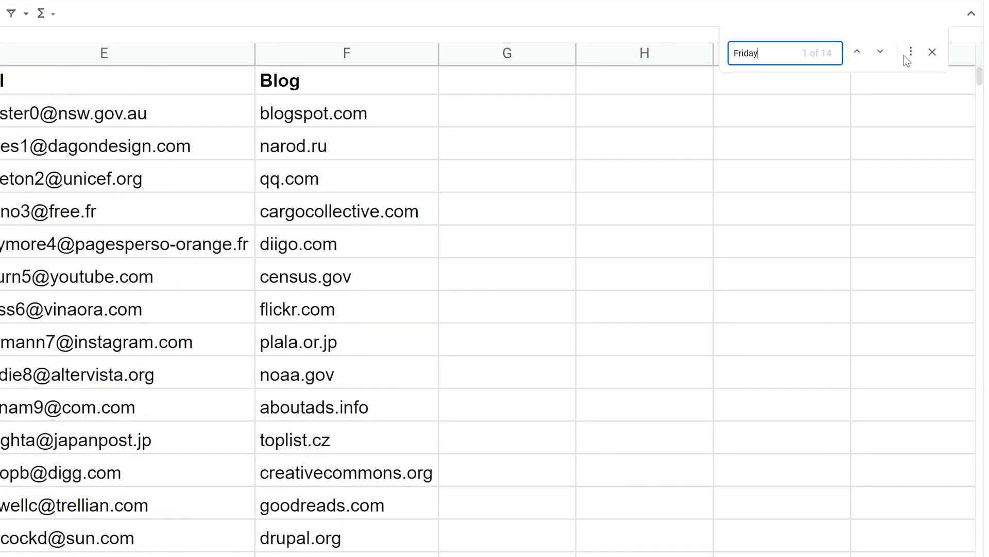
click(910, 52)
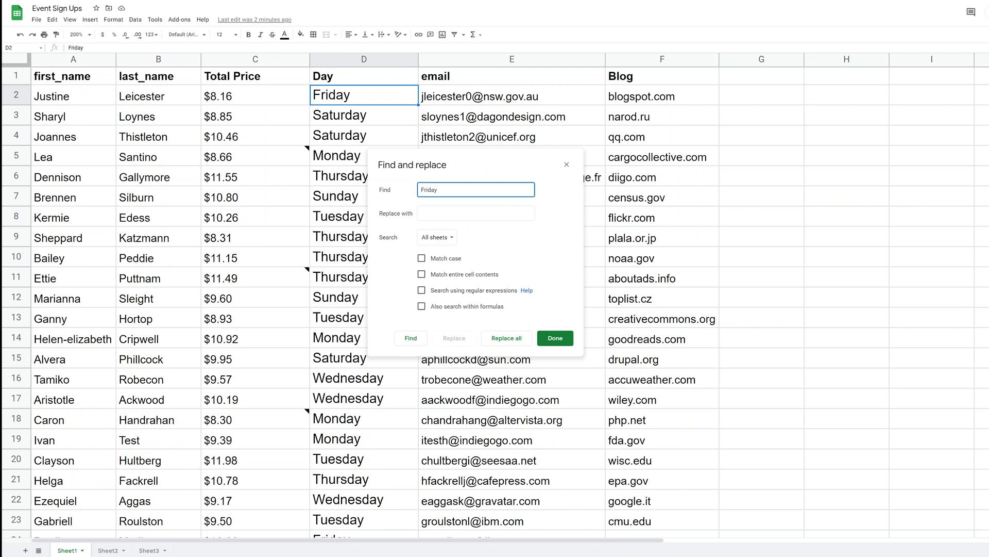
Step: Keep the search scope at All sheets and close the dialog without replacing anything
click(477, 213)
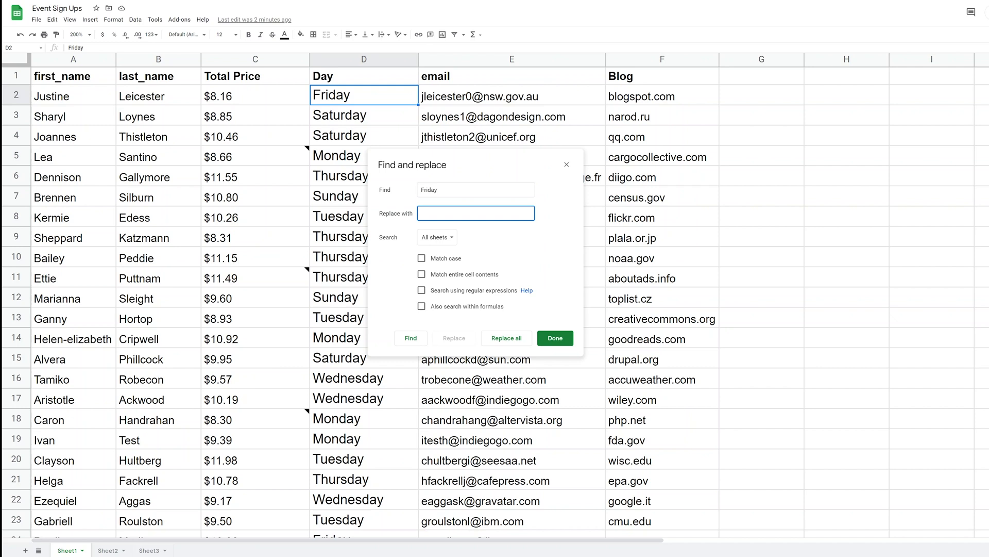
click(435, 237)
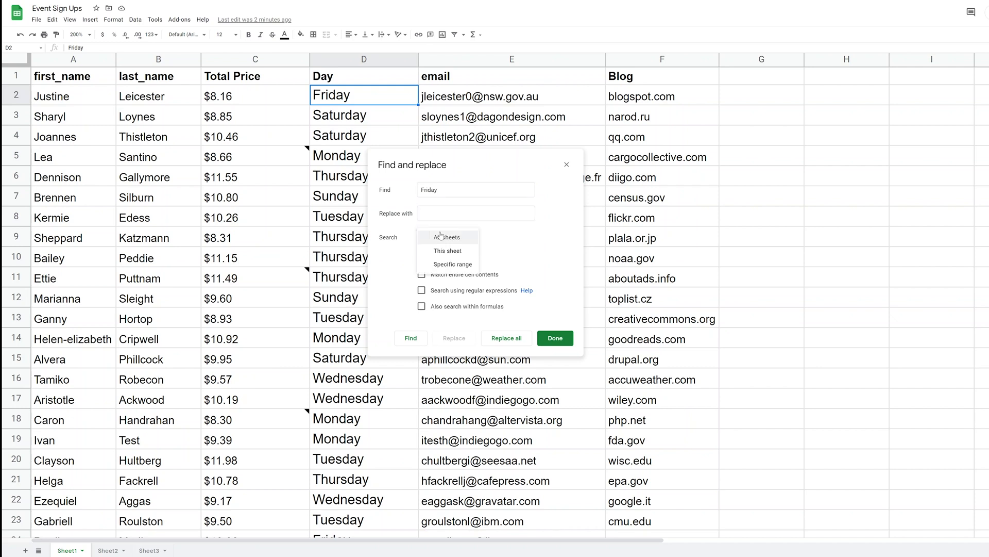
click(446, 237)
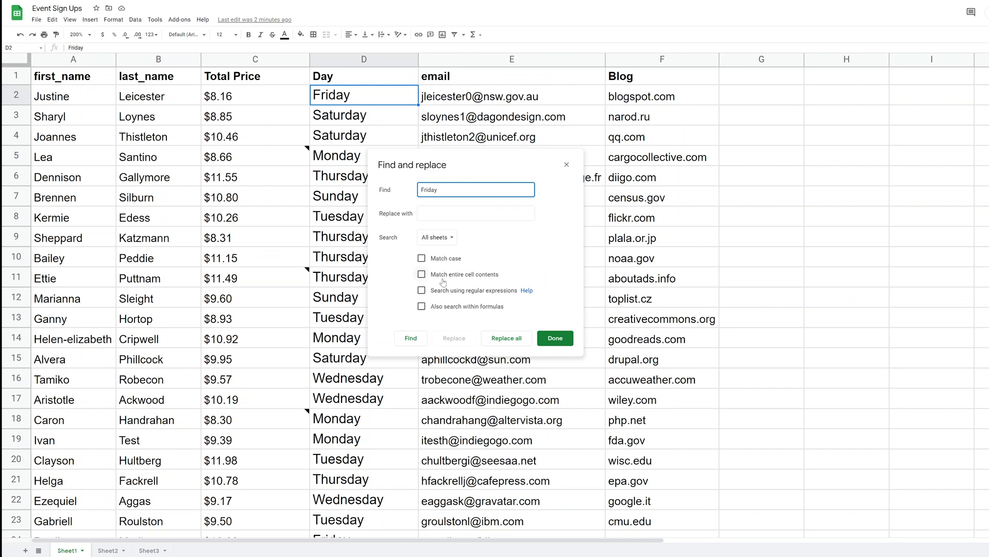
mouse_move(468, 254)
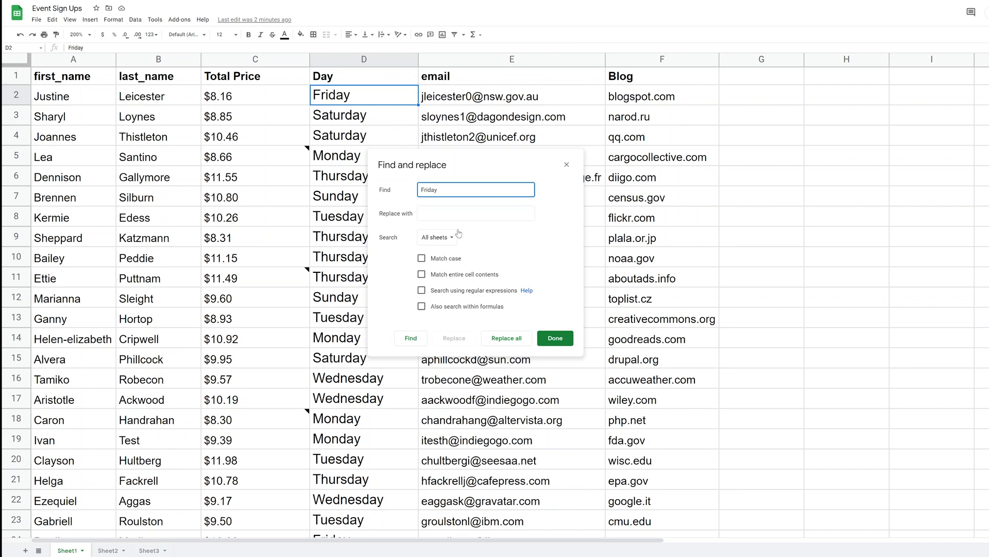
mouse_move(462, 170)
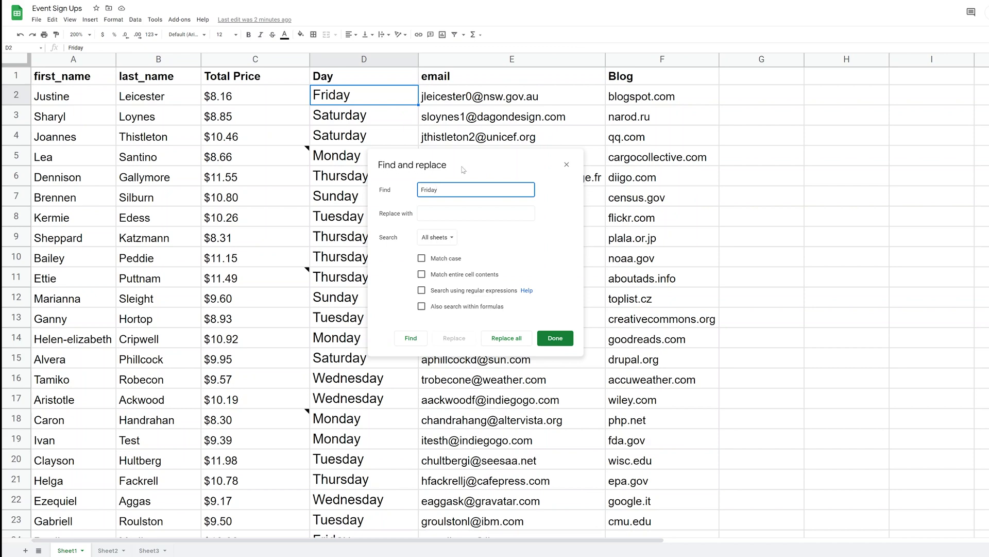
click(555, 338)
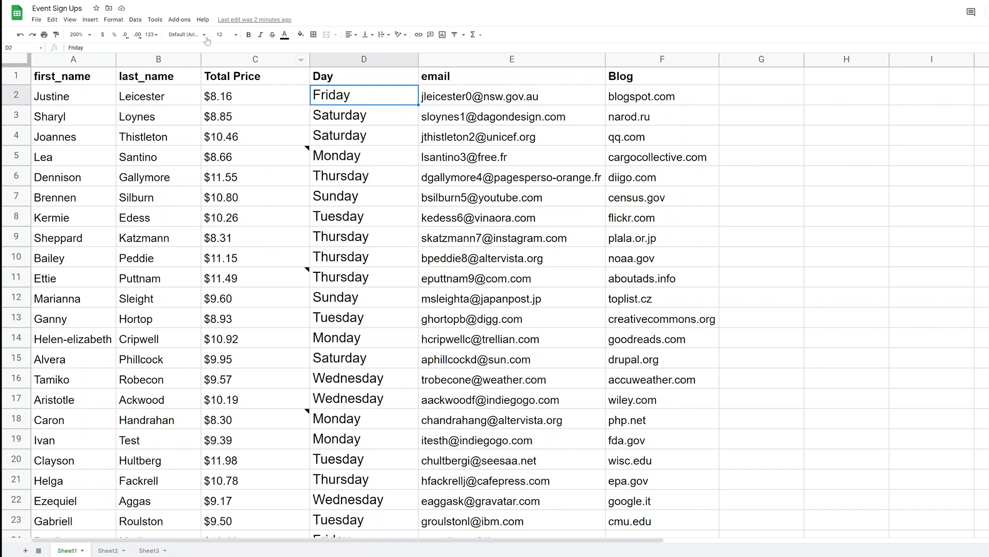
Step: Start Power Tools from the Add-ons menu and launch its Find and replace tool
click(180, 18)
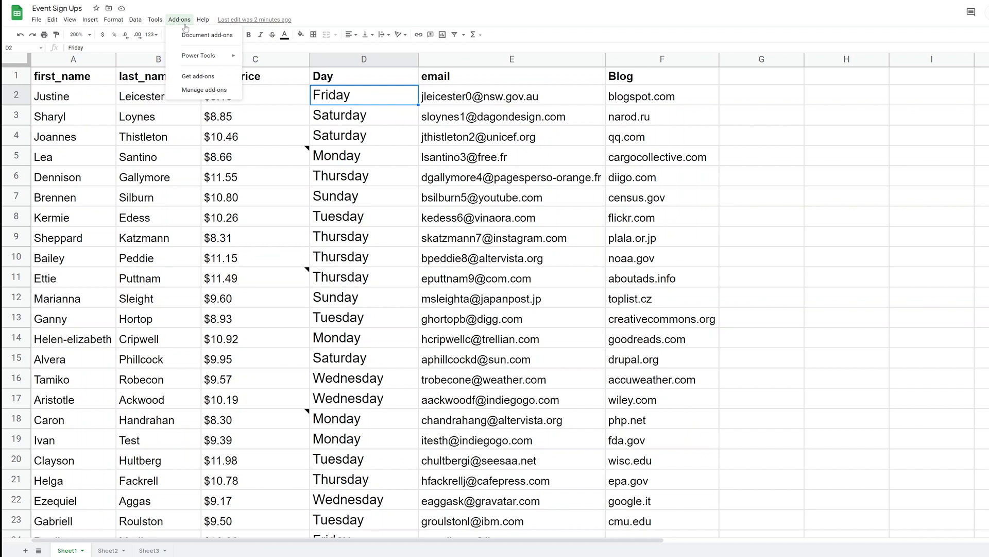
mouse_move(206, 35)
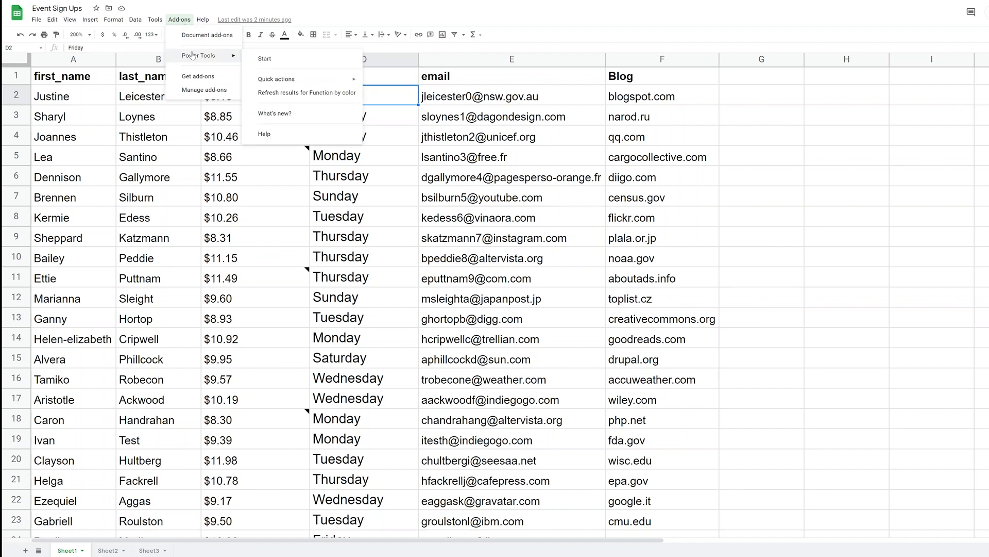
click(265, 59)
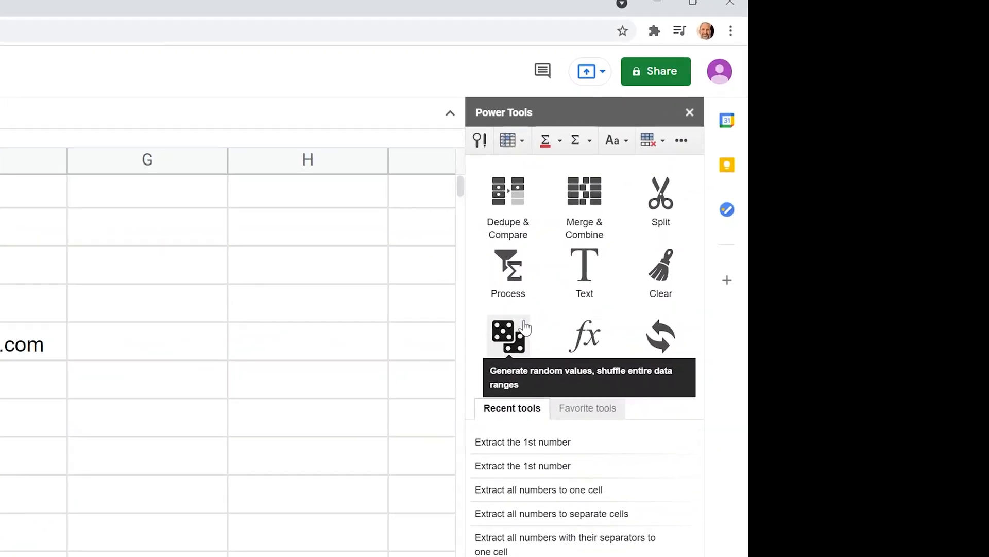
mouse_move(470, 141)
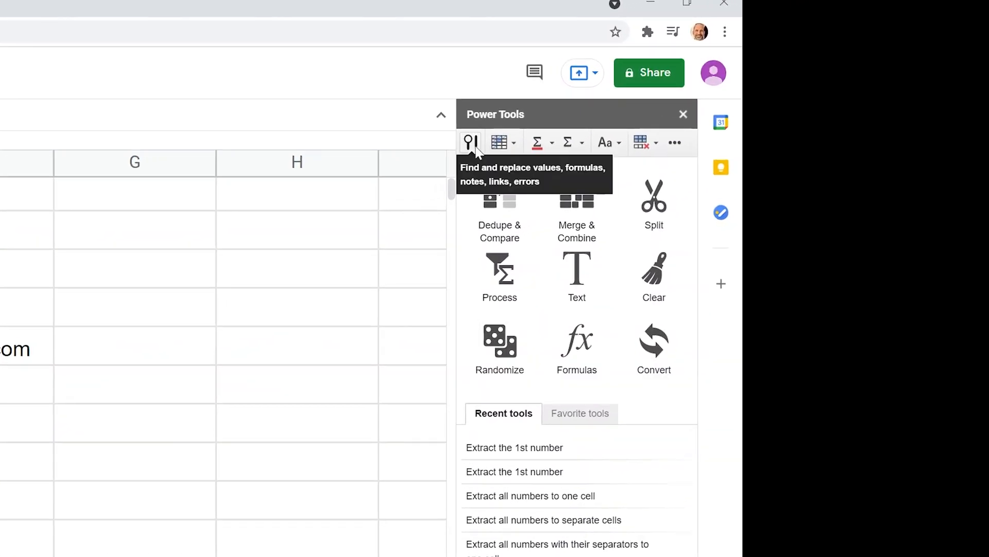
click(470, 142)
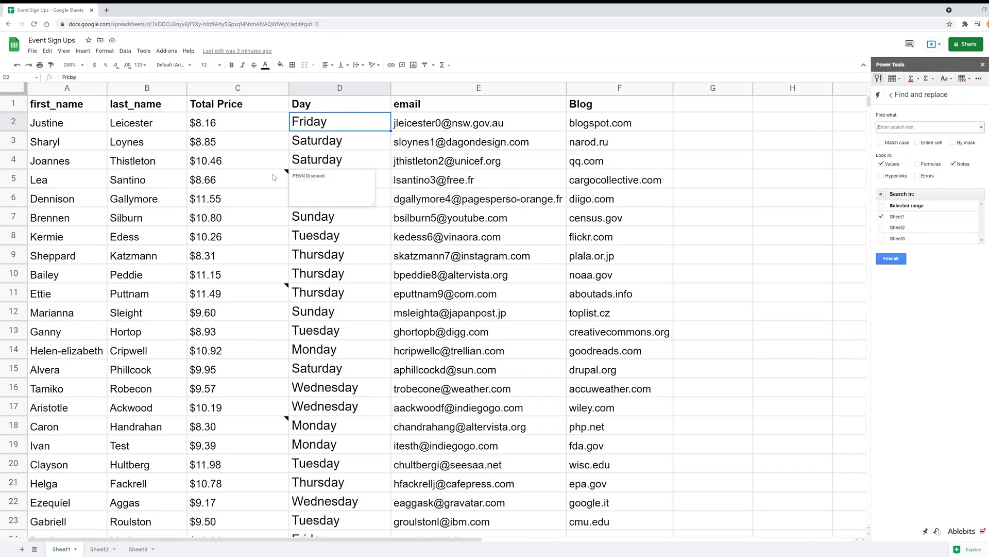
click(238, 179)
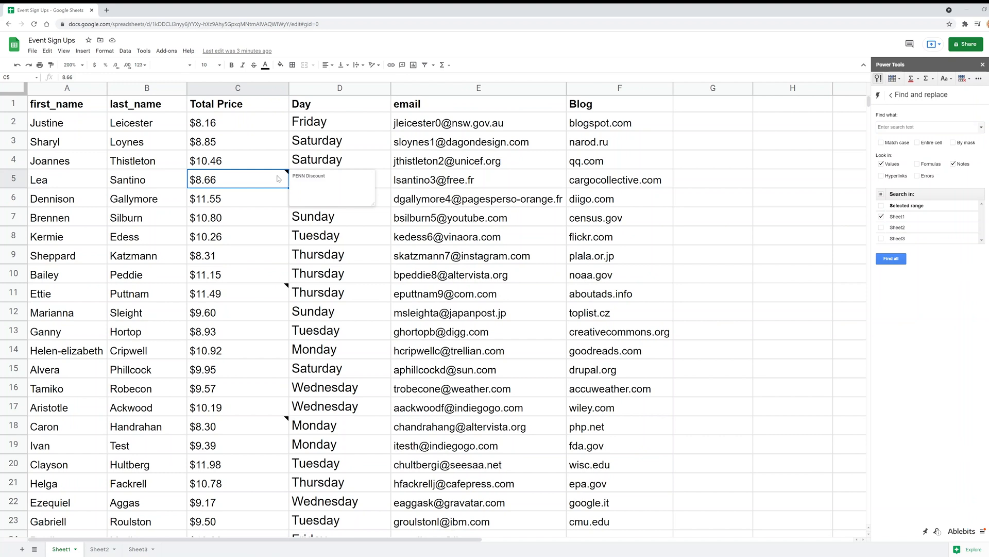
right_click(237, 180)
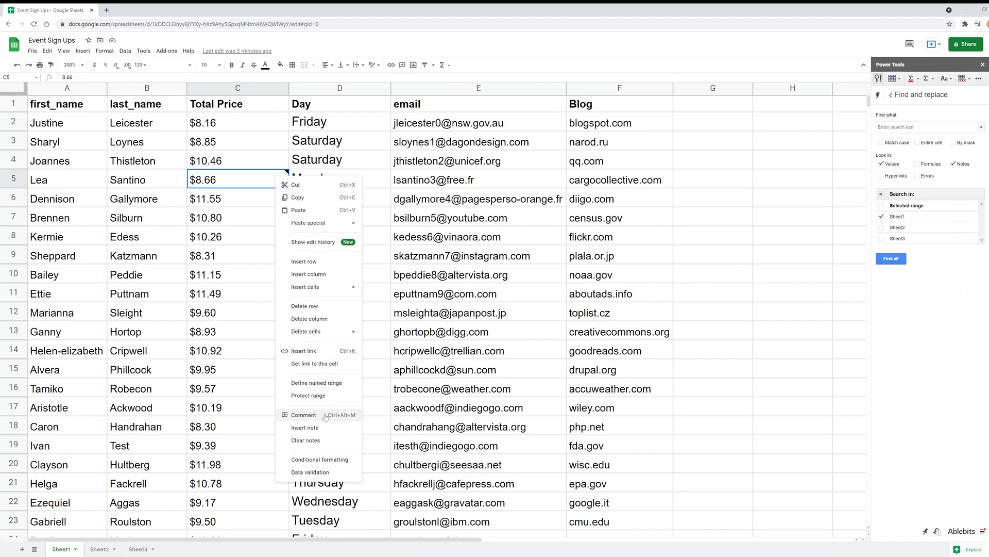
mouse_move(305, 427)
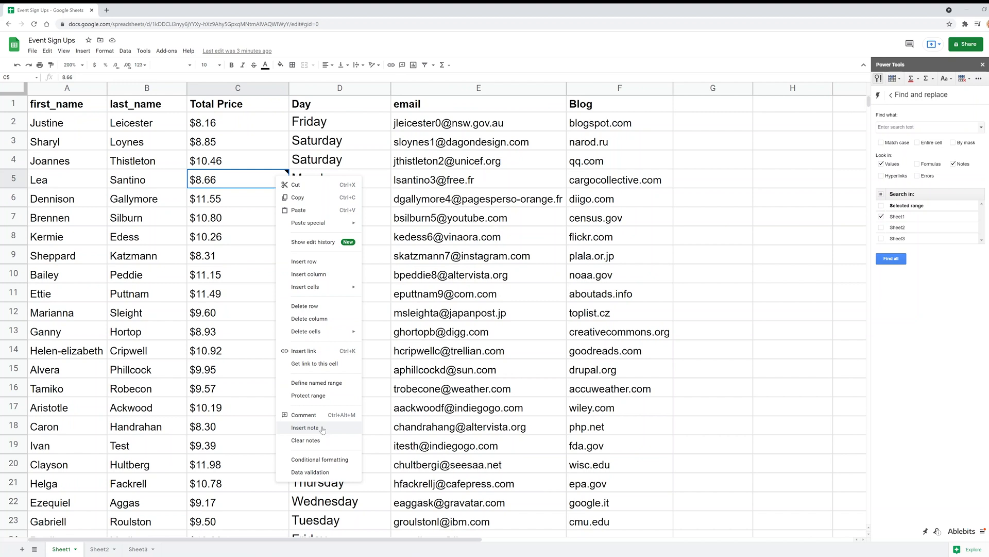
mouse_move(304, 414)
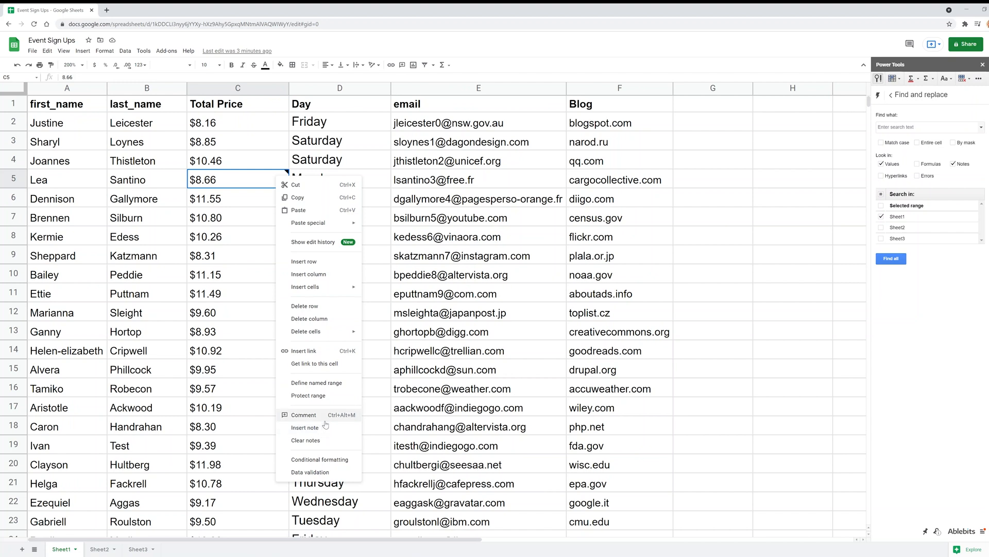
mouse_move(305, 426)
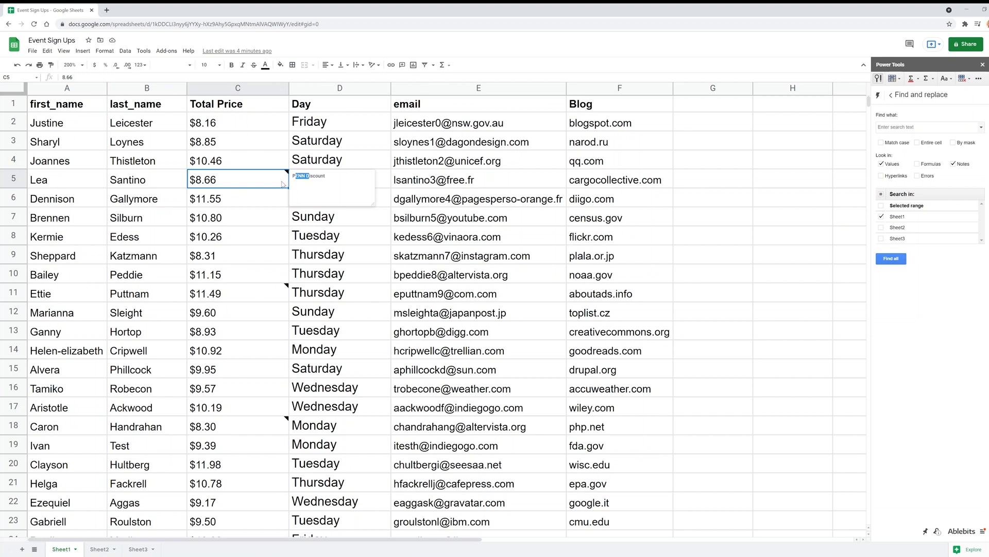
click(237, 292)
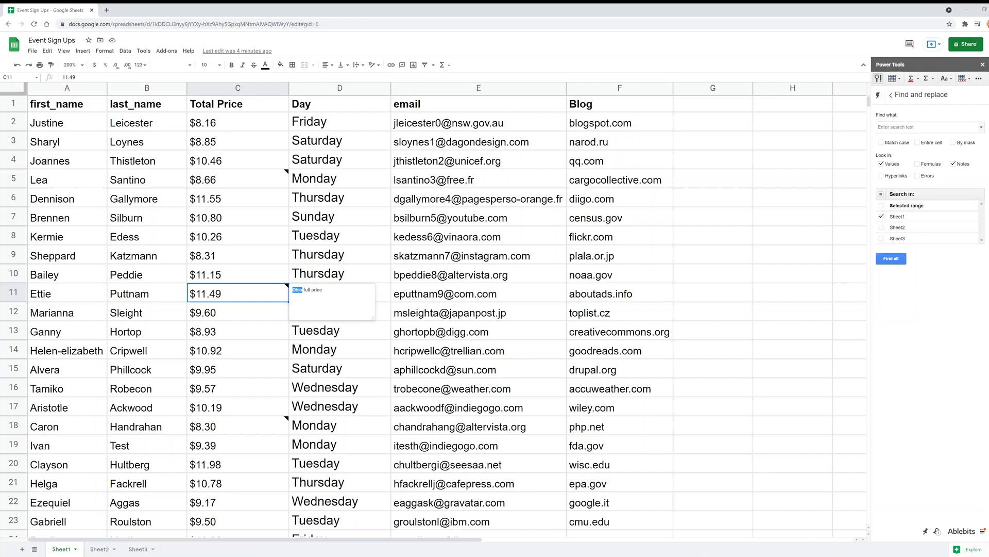
click(237, 425)
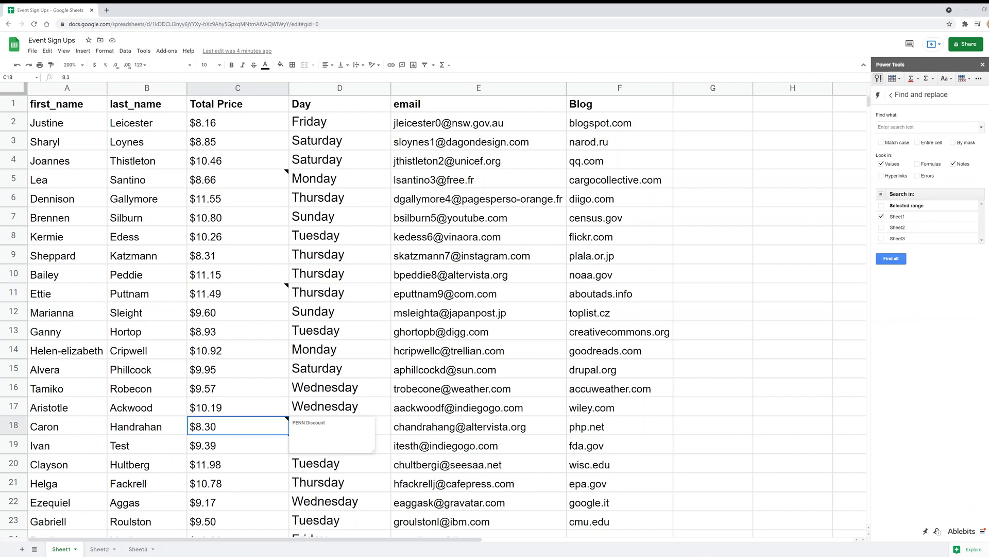
scroll(down, 3)
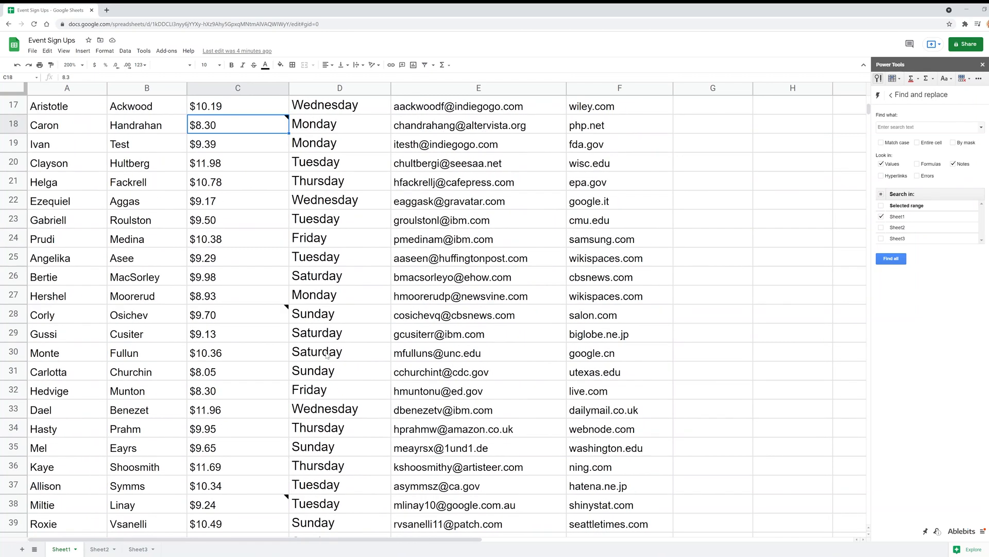
scroll(up, 3)
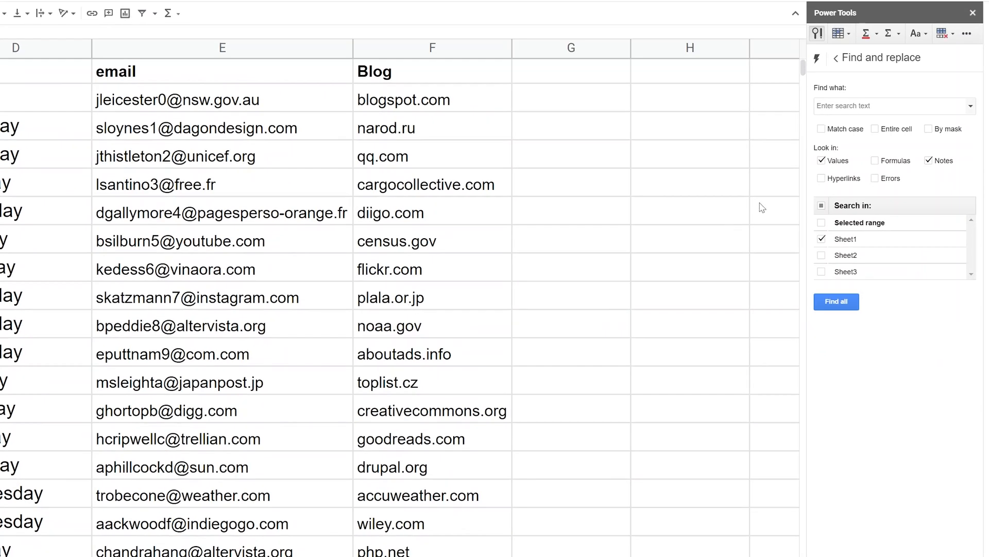
Step: Enter PENN as the search term and limit Look in to Notes only
click(822, 161)
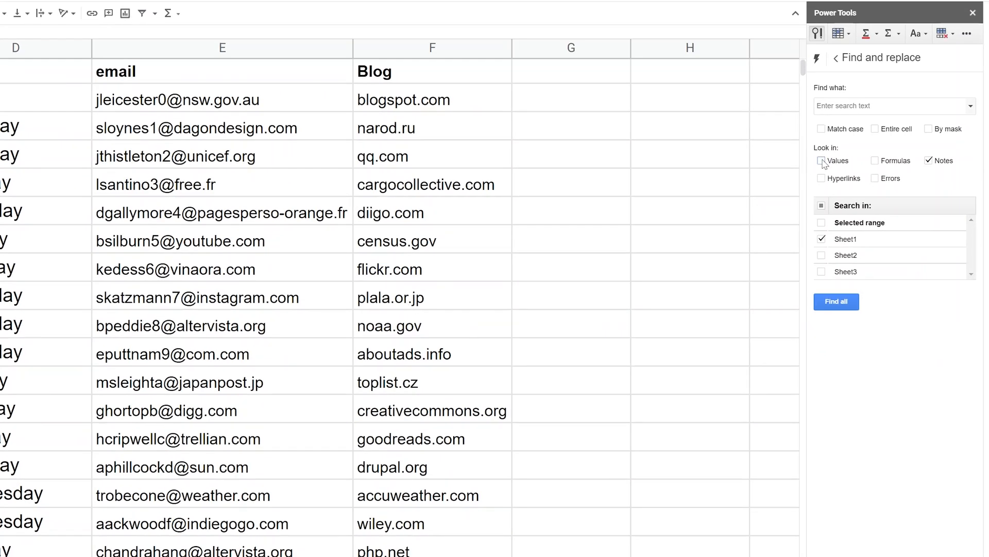
click(821, 161)
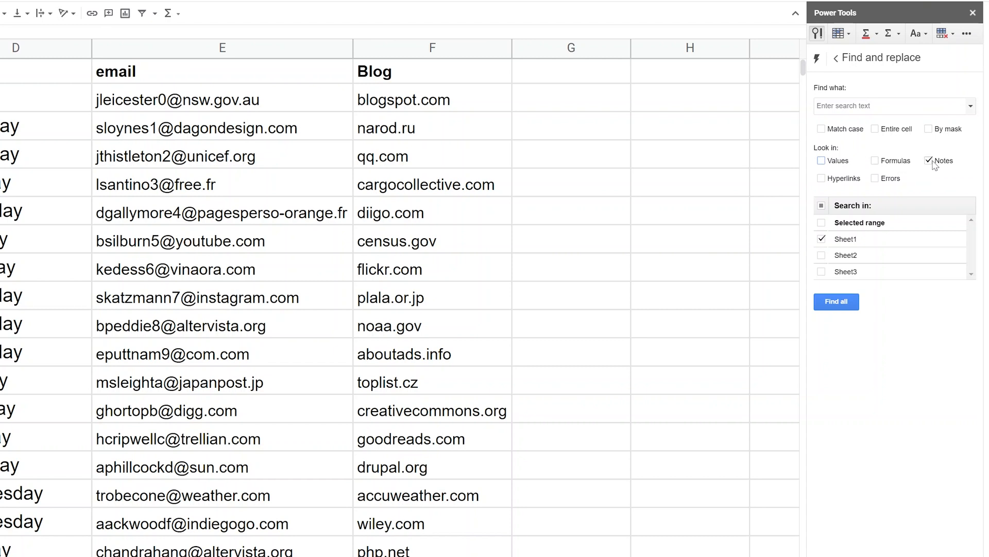
mouse_move(935, 165)
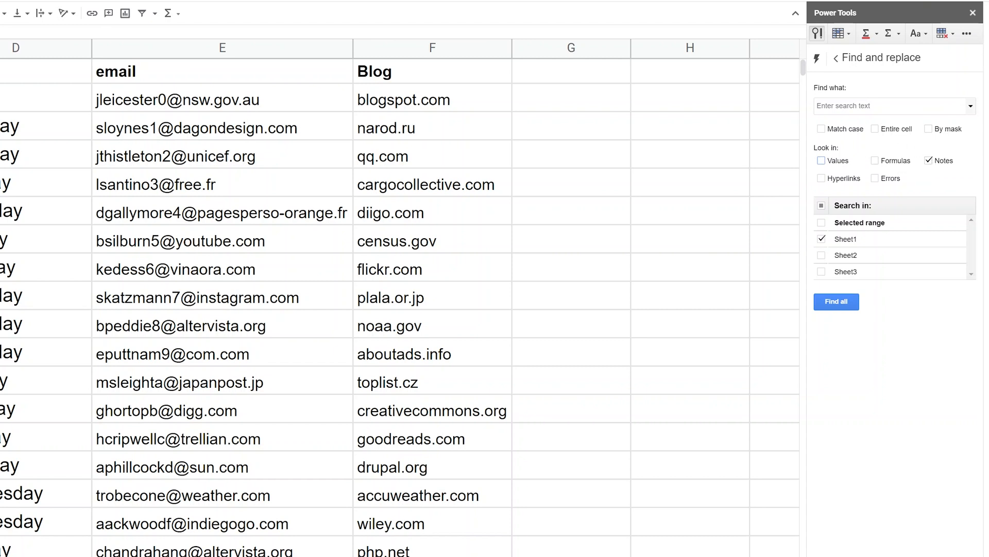
text(PEN)
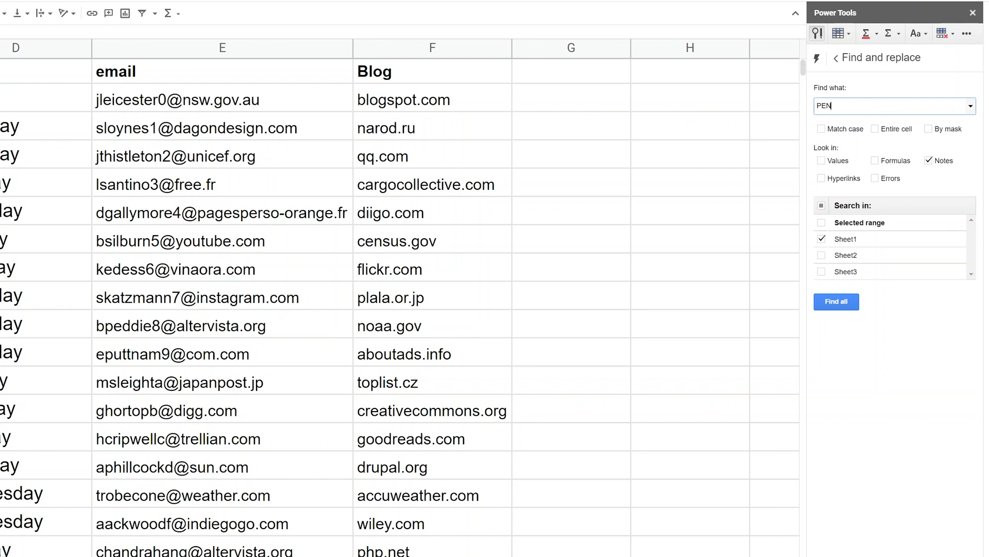
text(N)
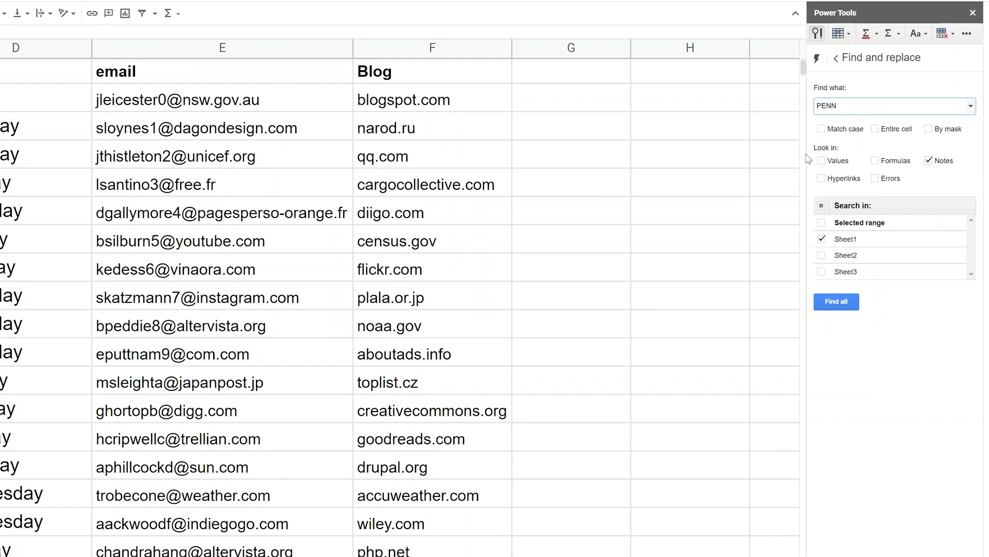
click(822, 161)
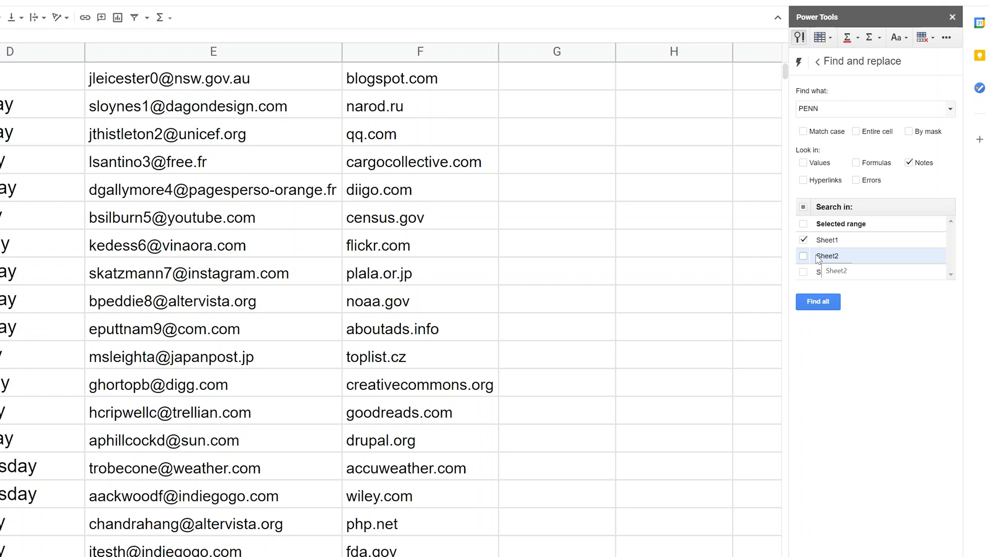
mouse_move(826, 241)
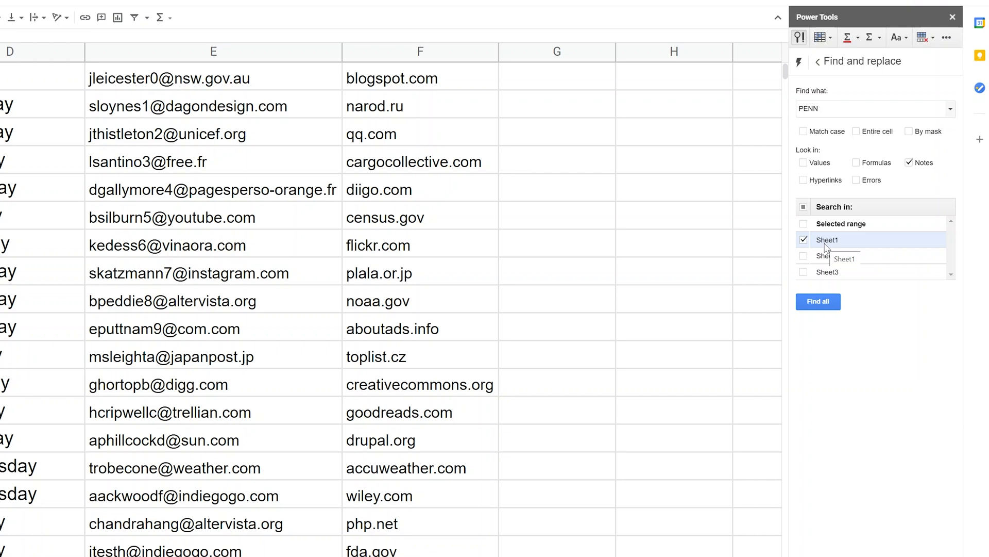
Step: Restrict the search to Sheet1, excluding Sheet3, and run Find all
click(804, 273)
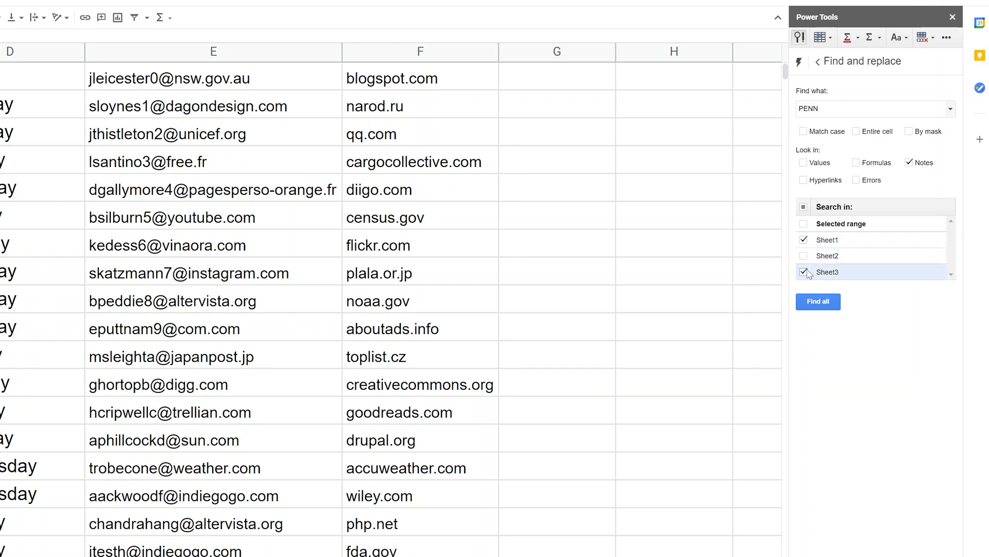
click(804, 272)
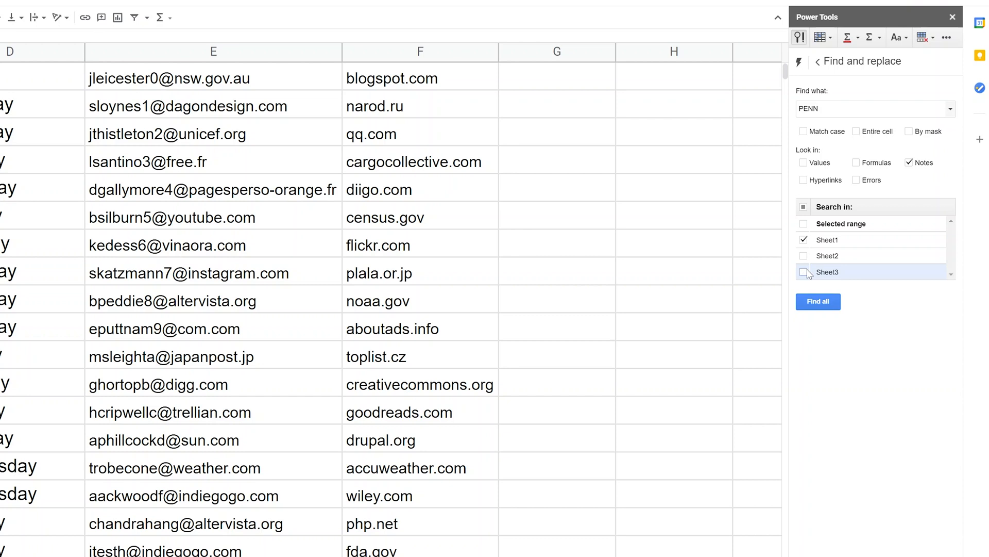
click(818, 301)
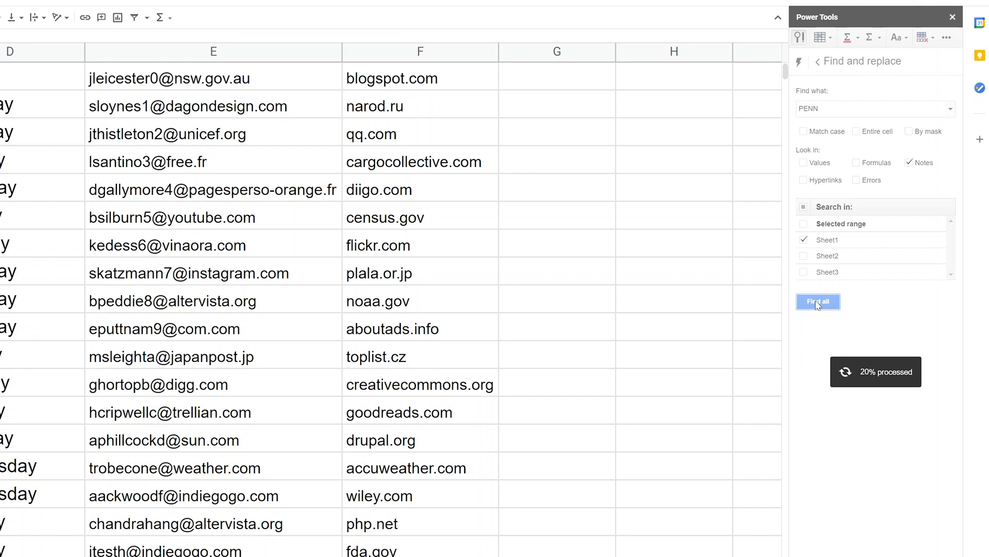
Step: Run the PENN notes search and jump to the found note on cell C47
click(818, 301)
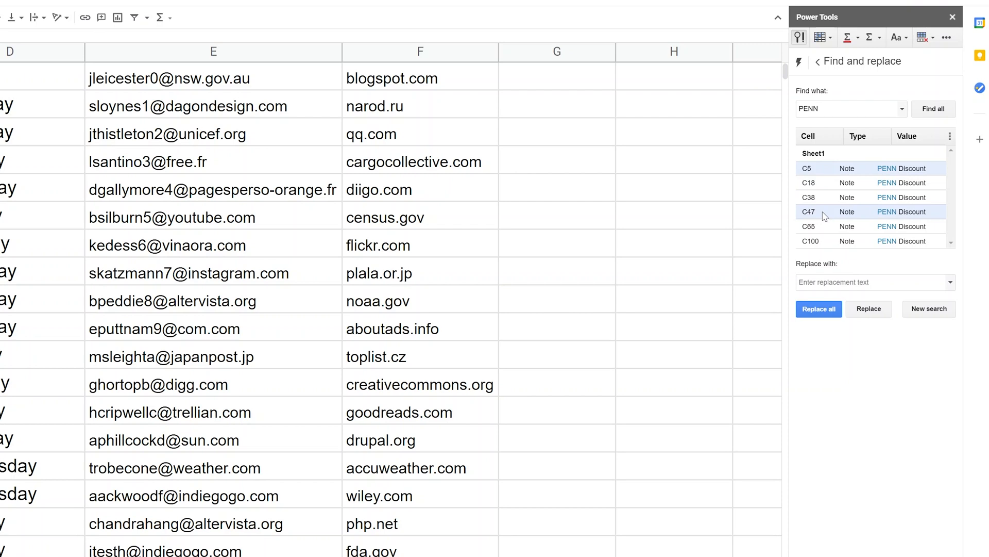
click(808, 212)
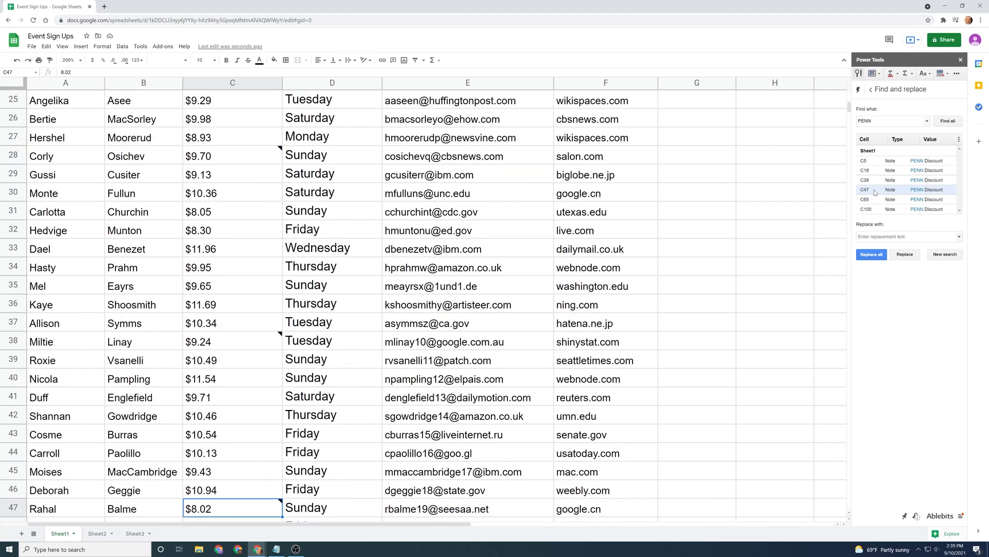
mouse_move(227, 508)
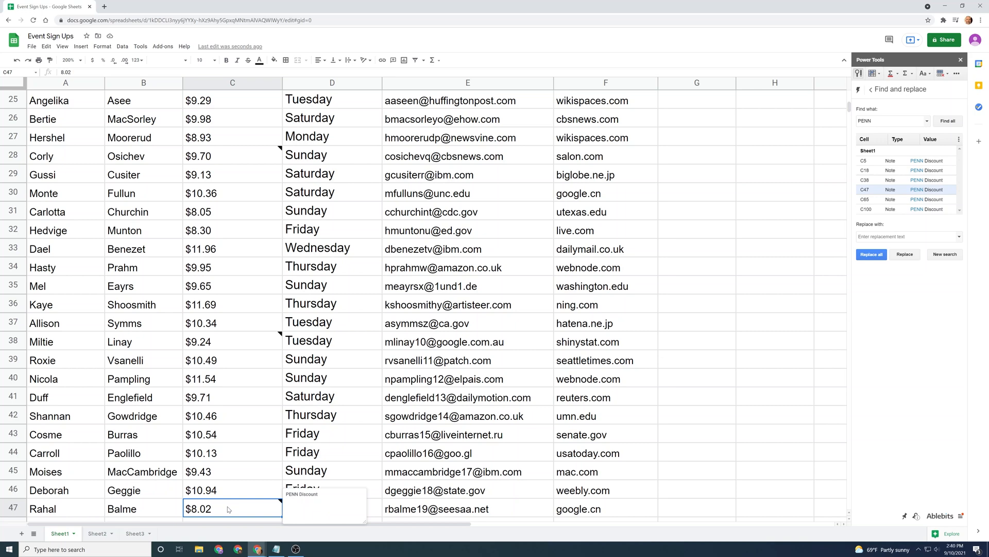
scroll(up, 3)
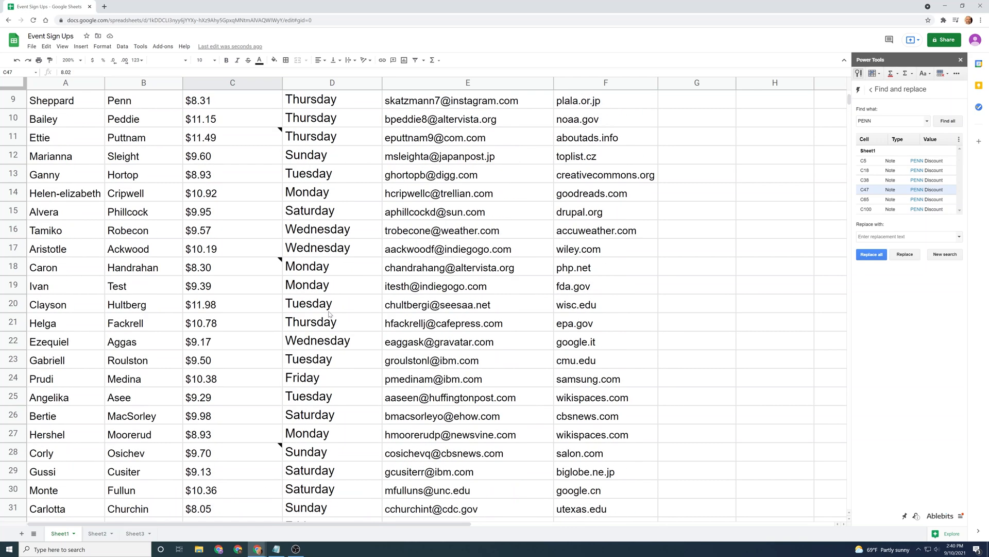
scroll(up, 3)
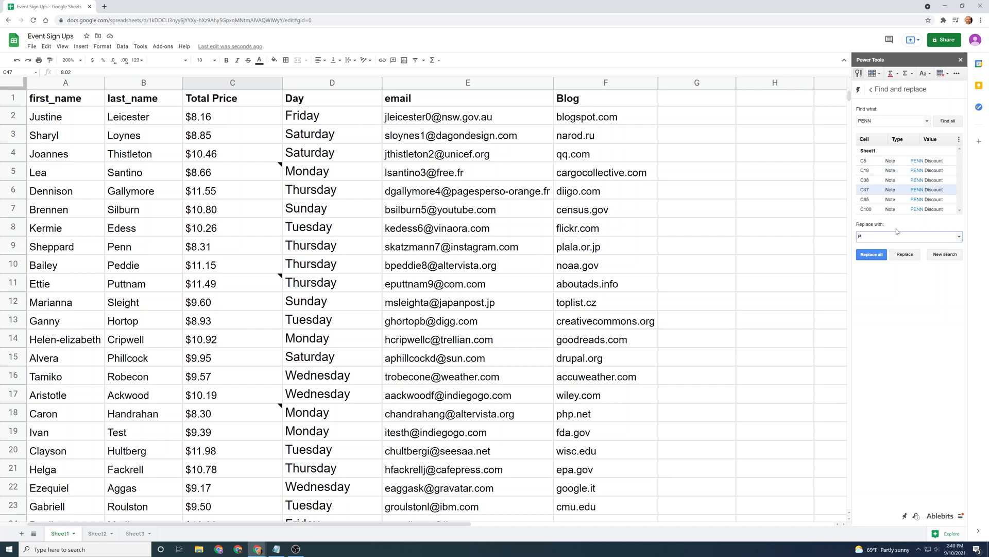
Step: Replace PENN with Penn in all six found Discount notes
text(enn)
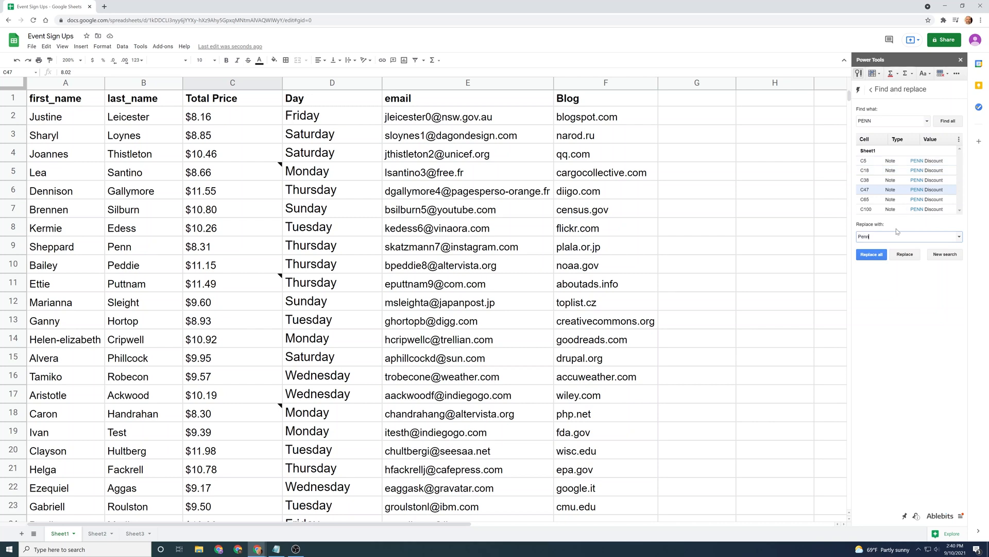
click(872, 255)
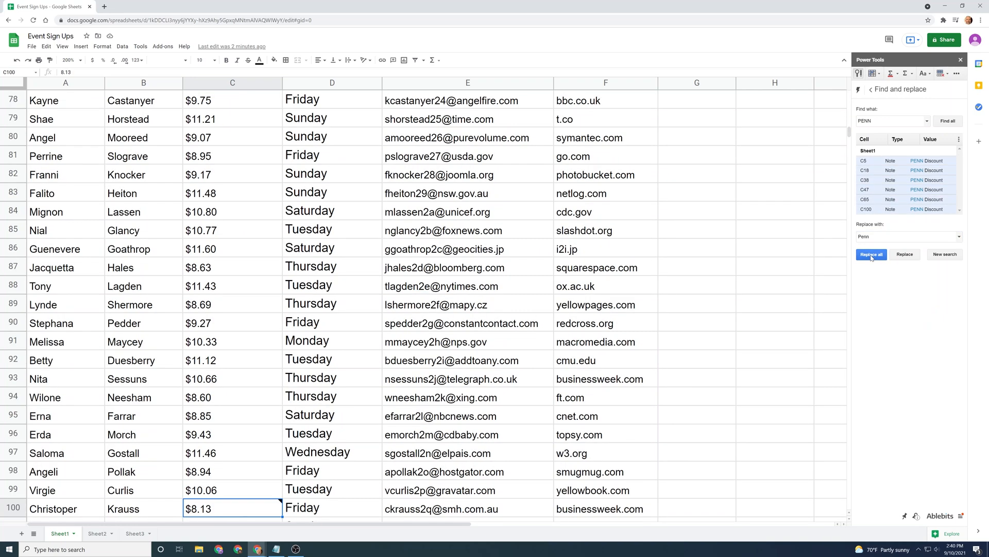
click(872, 255)
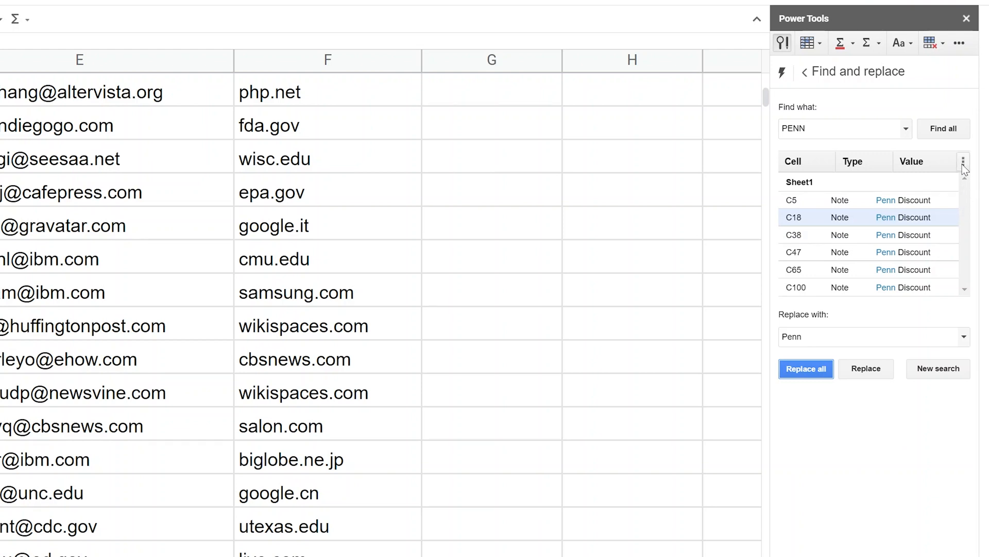
Step: Export the selected C18–C65 entries to a new Export results 1 sheet
click(963, 161)
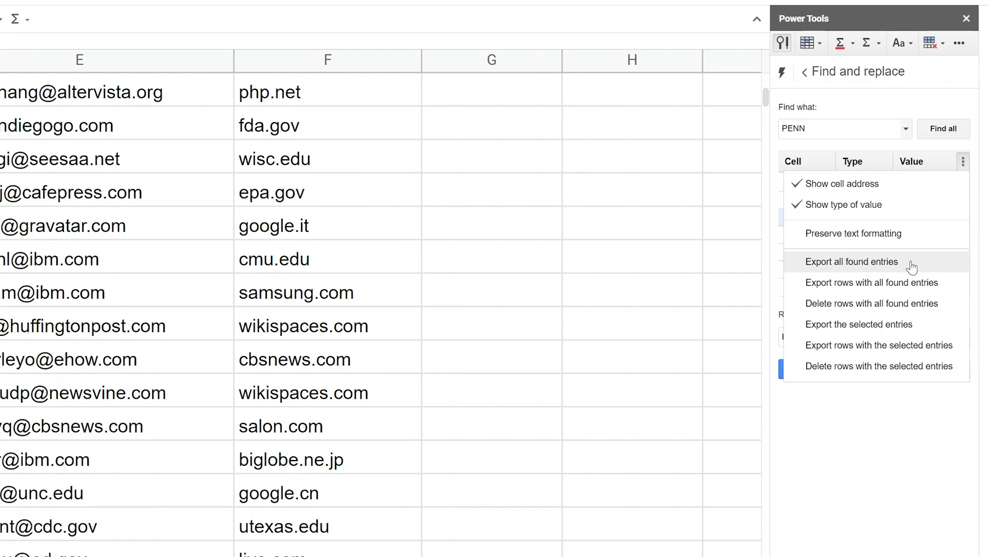
mouse_move(909, 282)
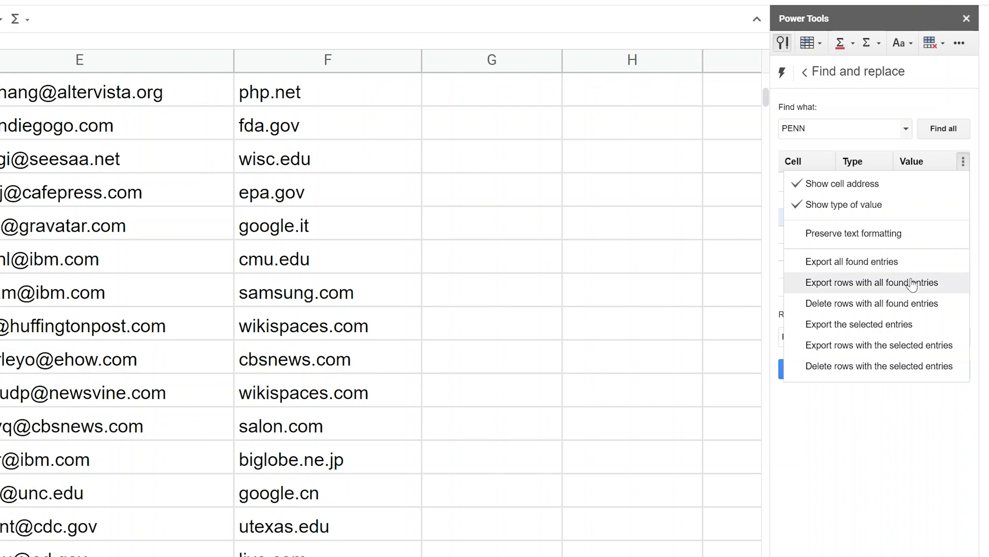
mouse_move(909, 270)
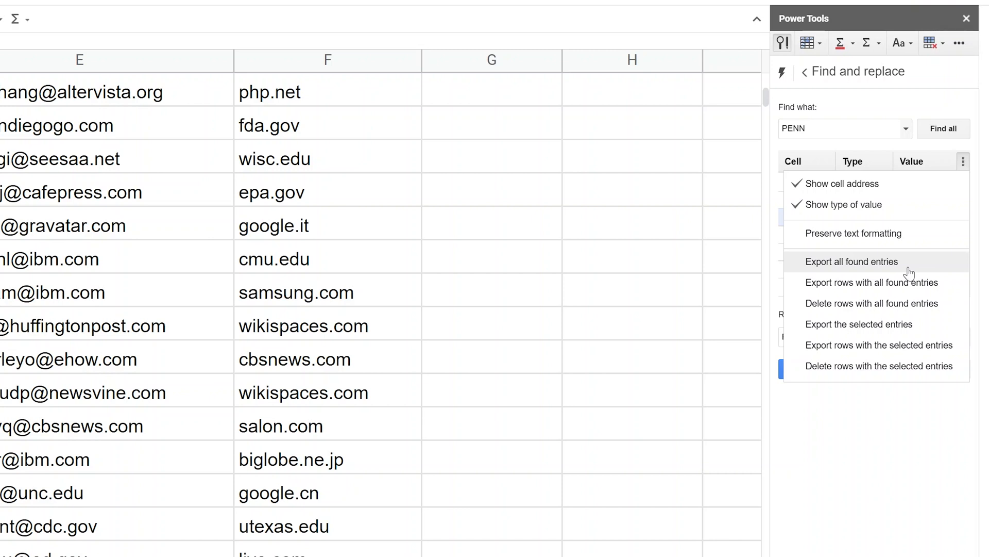
mouse_move(883, 417)
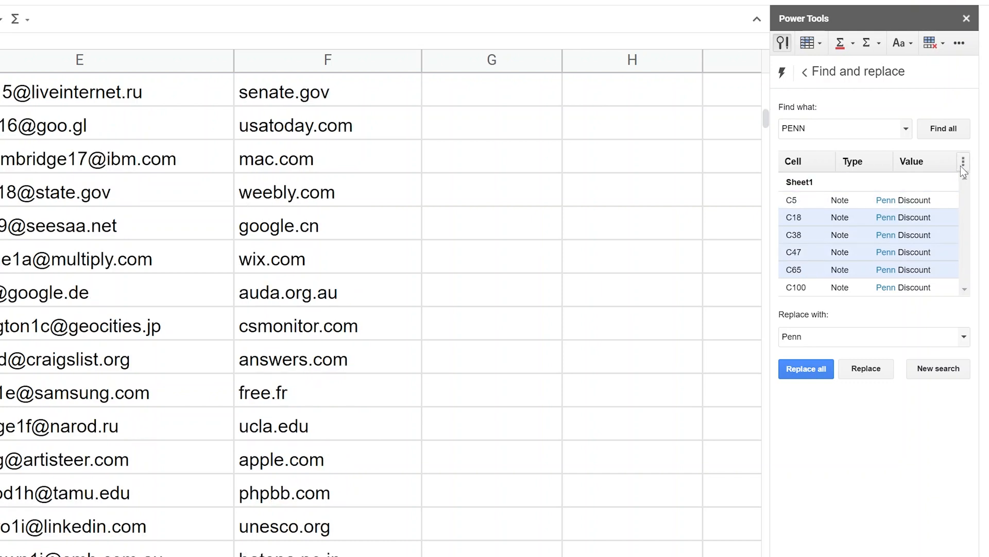
click(964, 160)
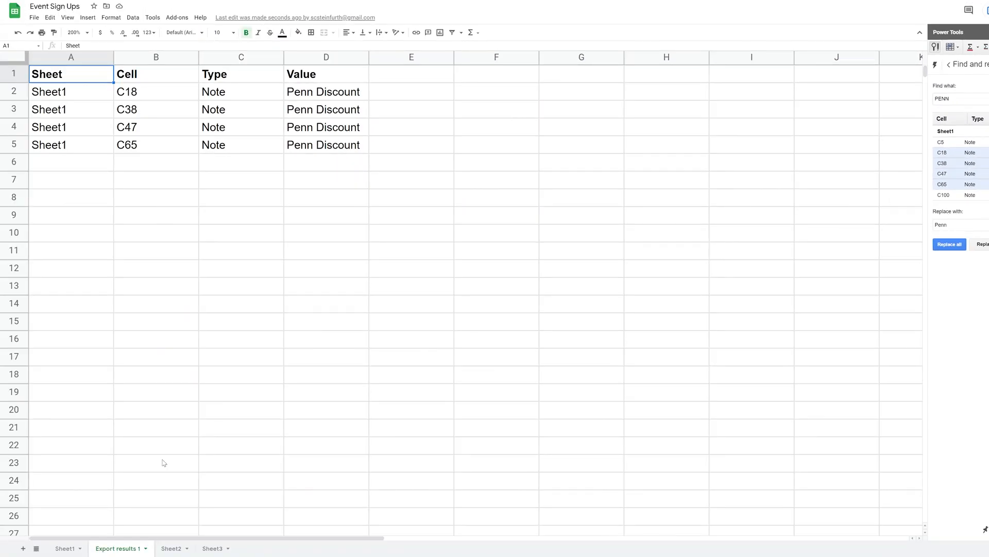
mouse_move(151, 473)
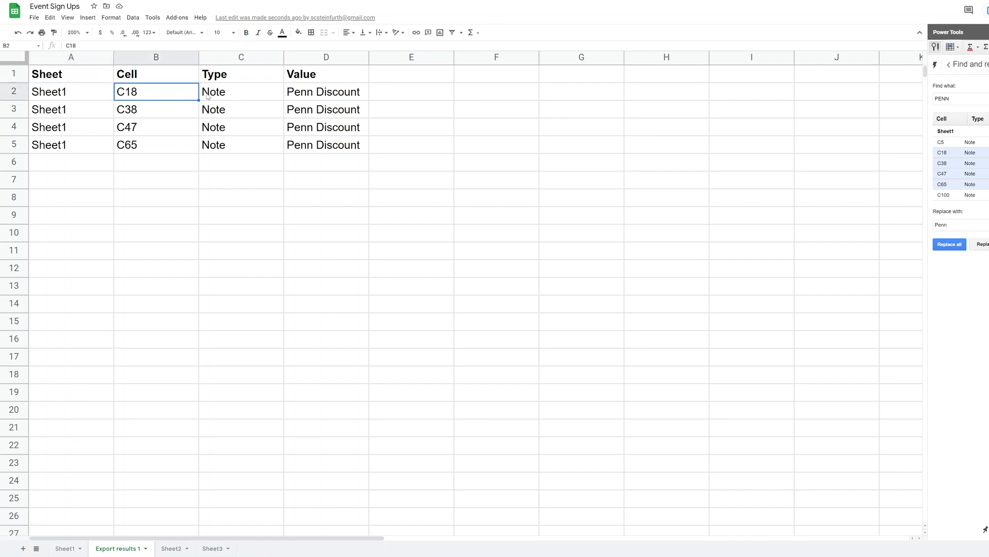
Step: Inspect the Type, Note and Penn Discount cells on the exported sheet
click(240, 74)
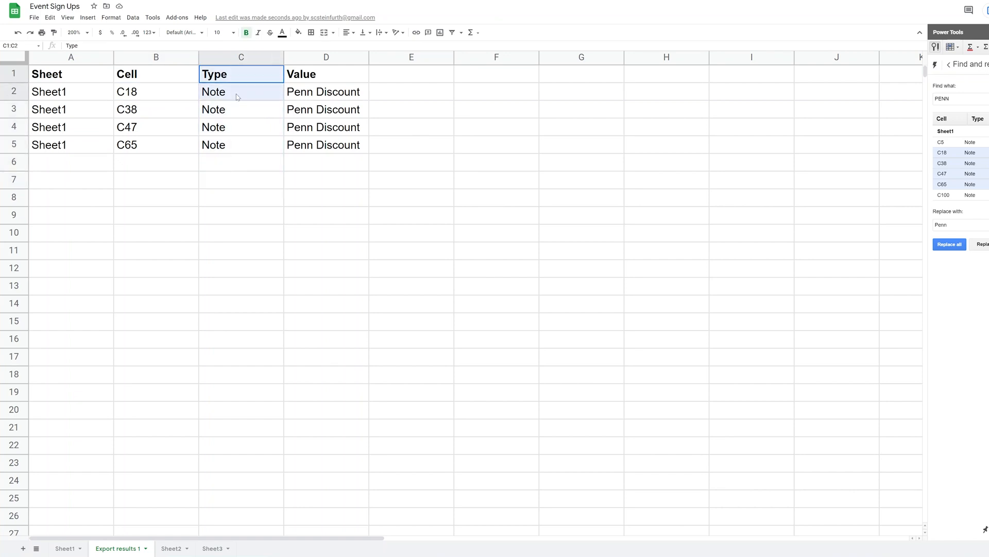
click(240, 110)
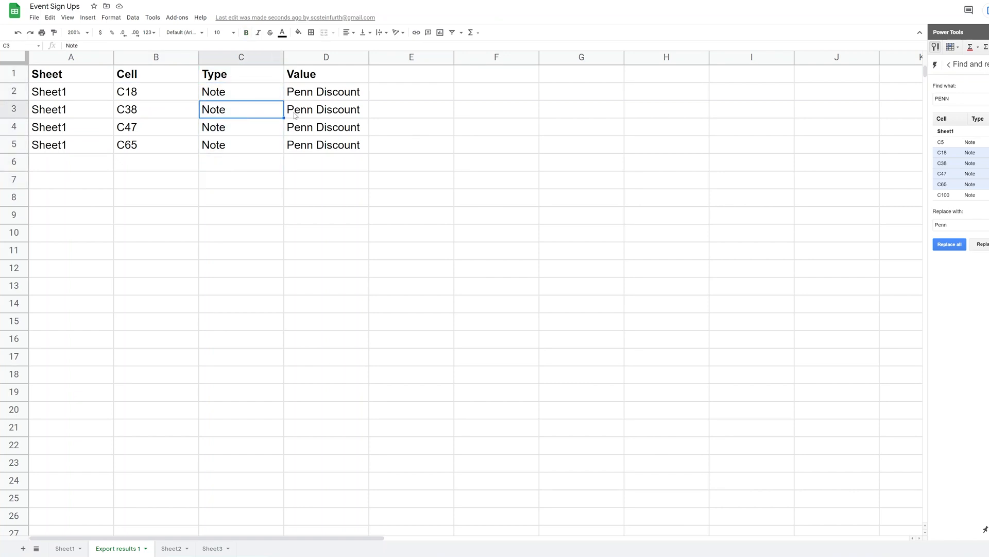
click(325, 109)
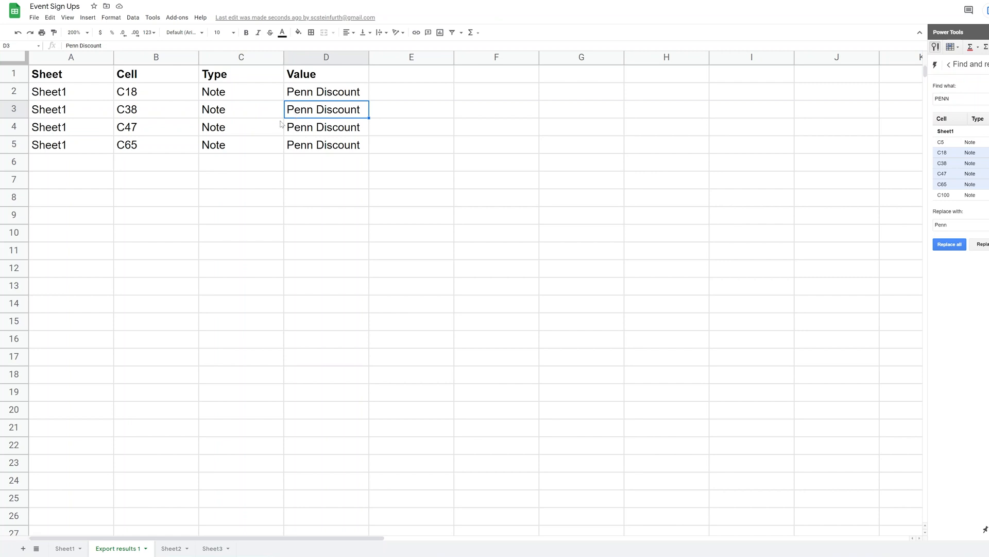
mouse_move(200, 410)
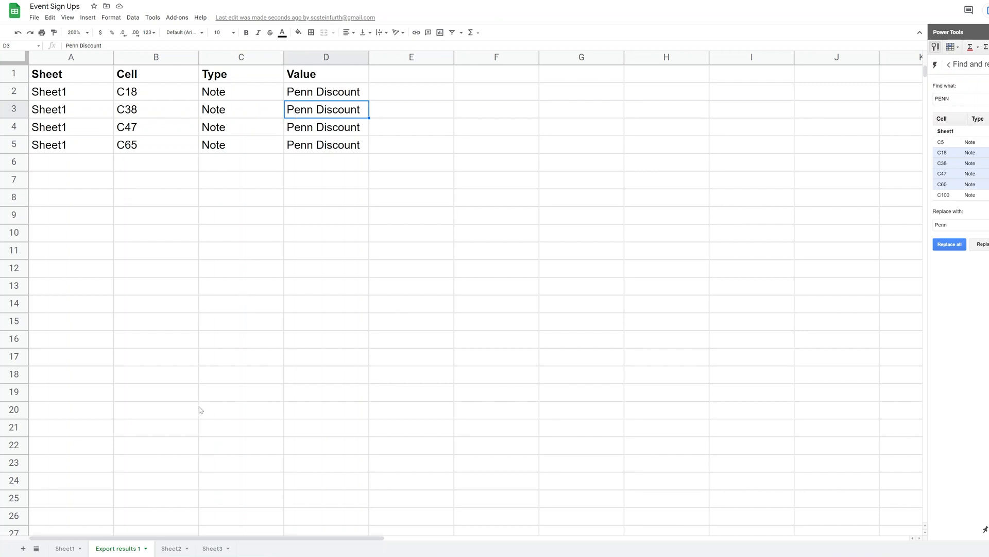
mouse_move(130, 526)
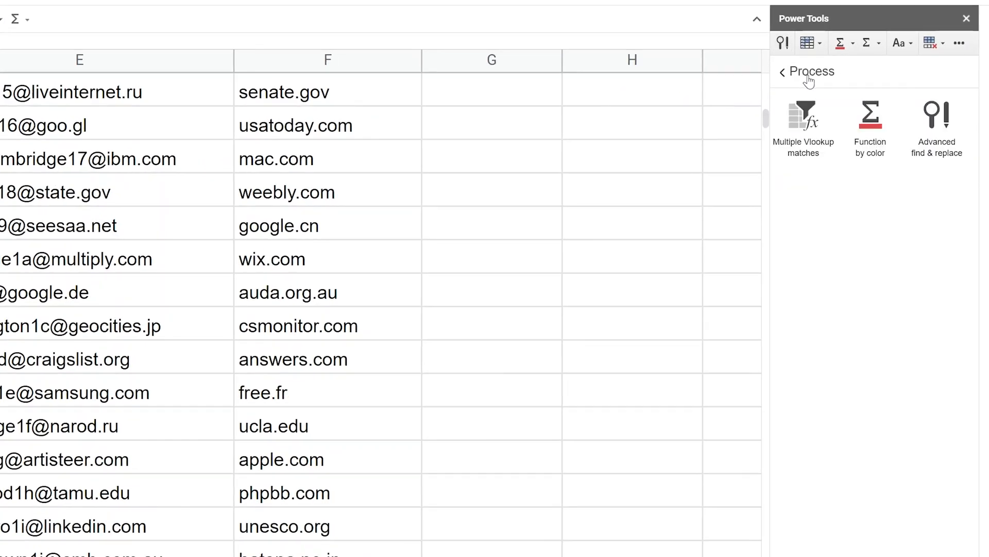
Step: Reopen Advanced find & replace and start a new search form
click(782, 42)
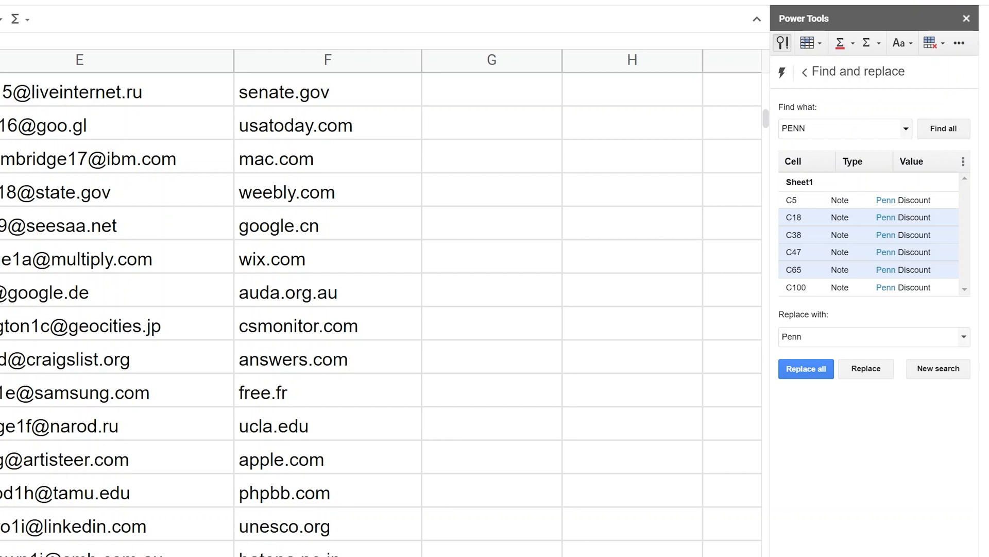
click(841, 129)
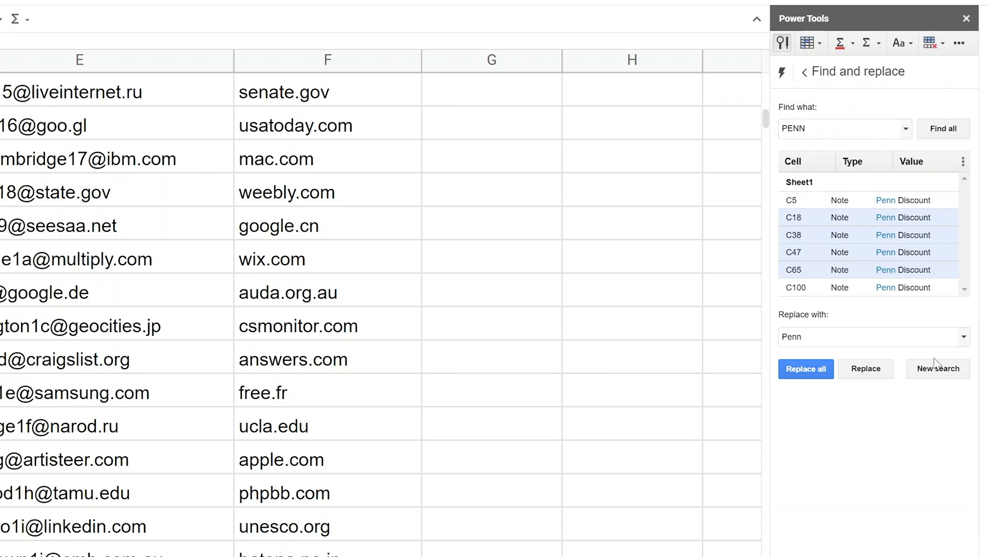
click(938, 369)
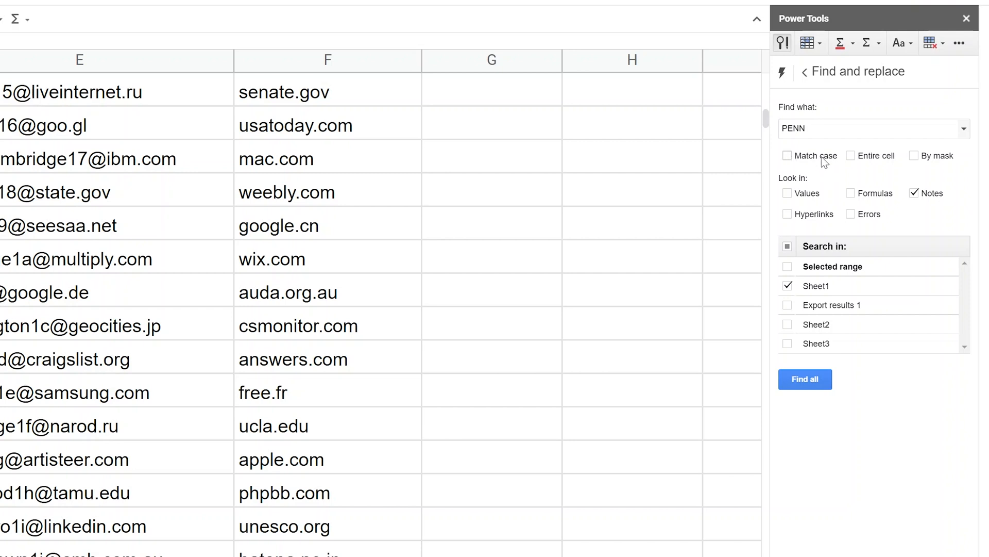
mouse_move(914, 156)
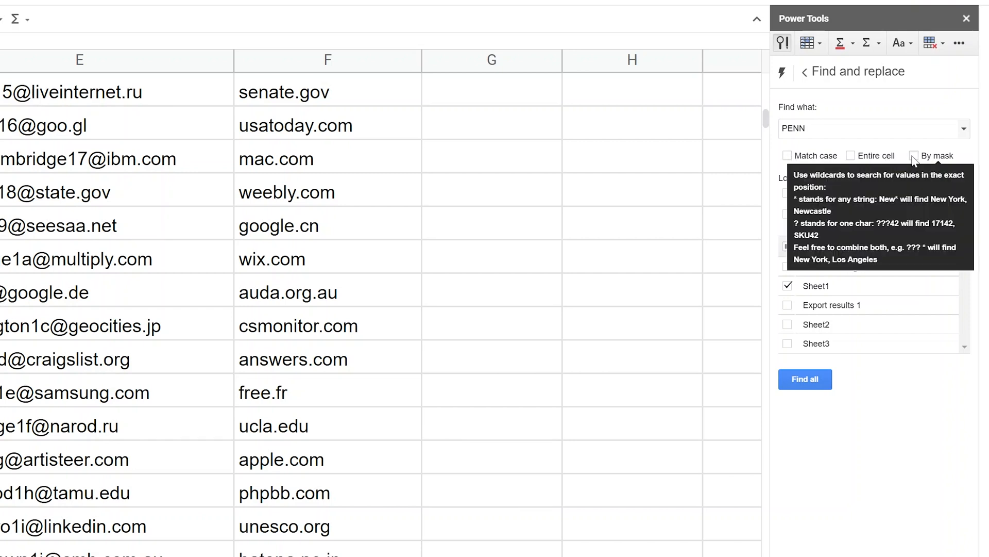
Step: Turn on By mask wildcards and switch Look in from Notes to Values
click(915, 156)
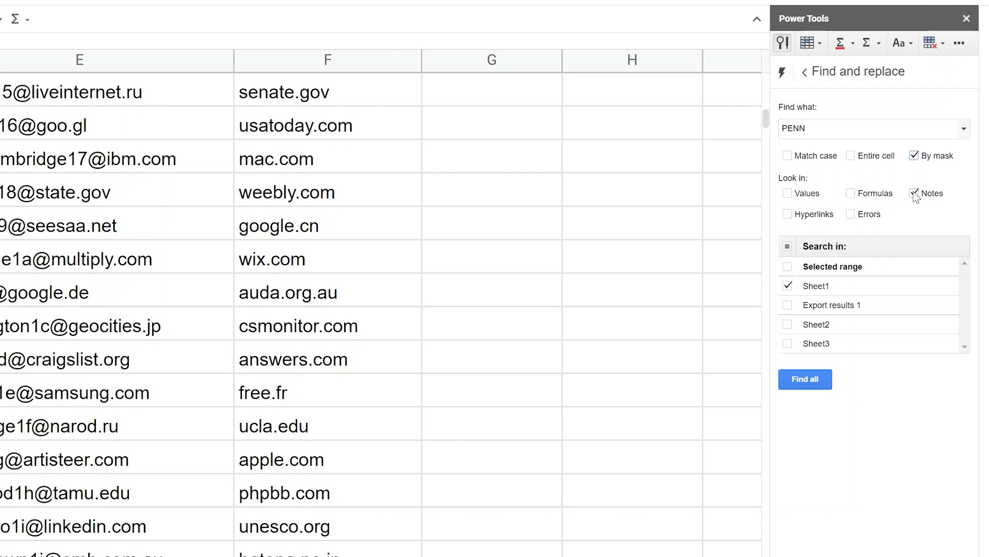
click(915, 193)
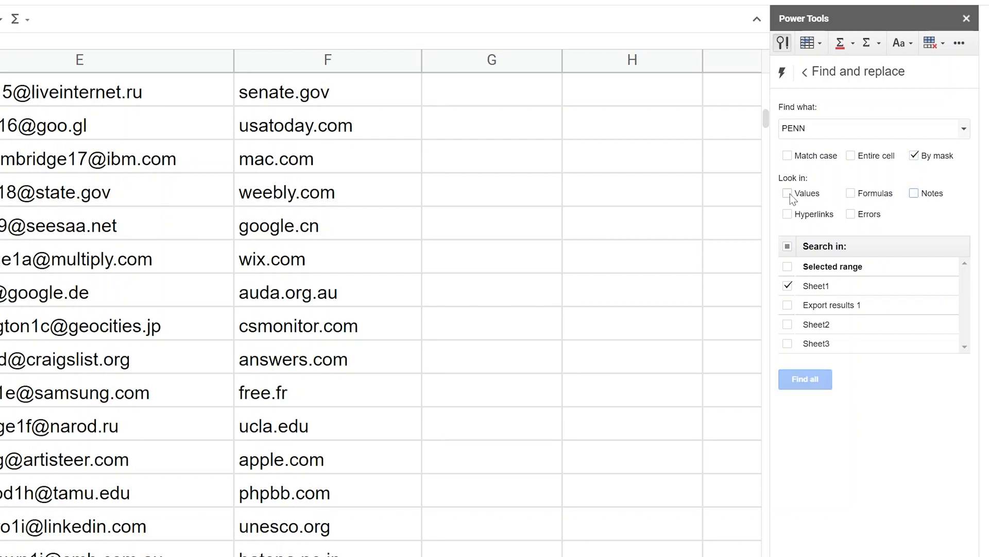
click(787, 193)
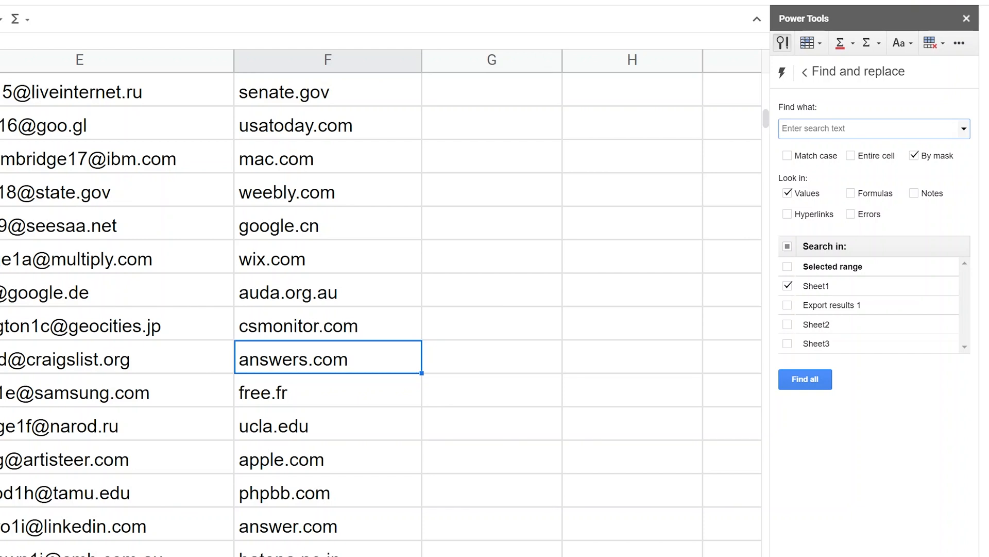
Step: Search for answer*.com, listing answers.com in F51 and answer.com in F56
text(a)
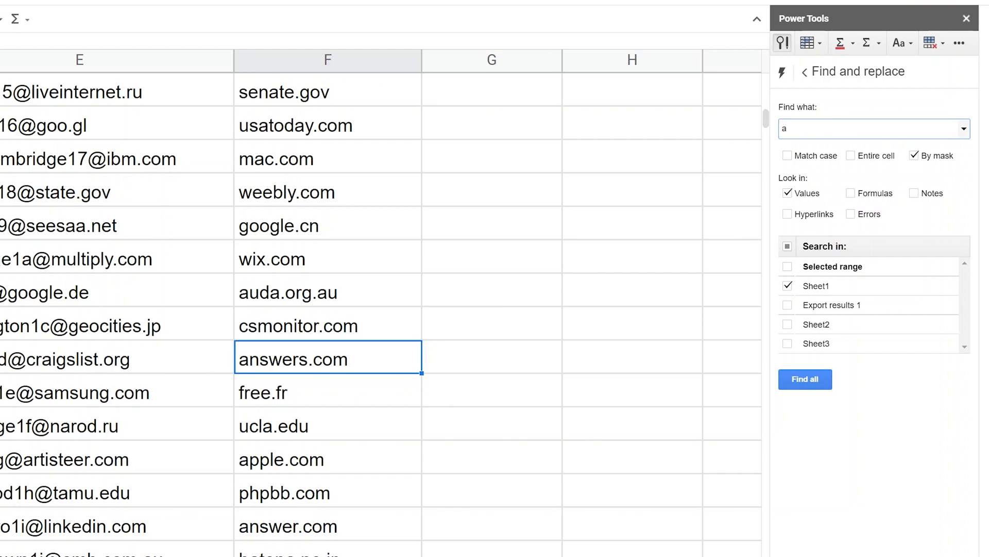
text(nswer)
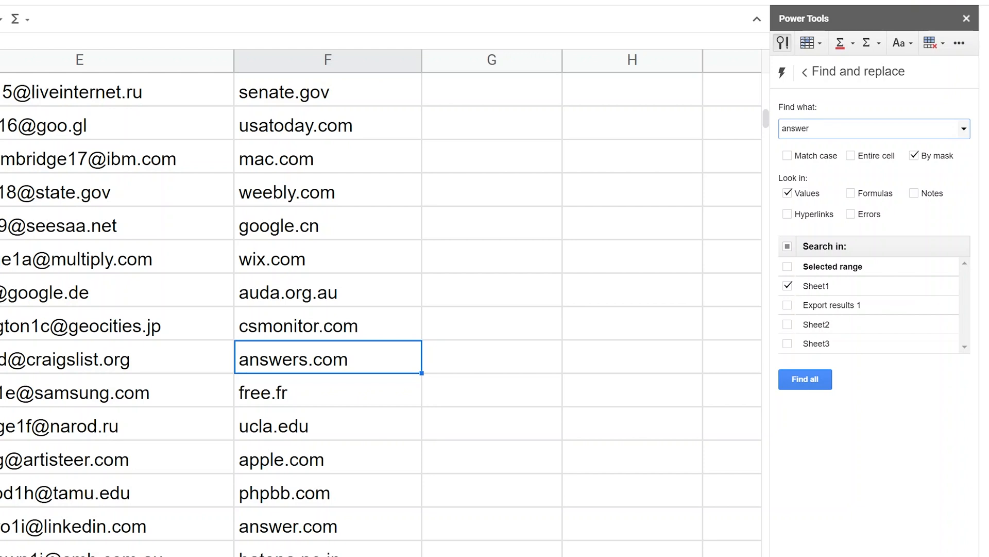
click(874, 129)
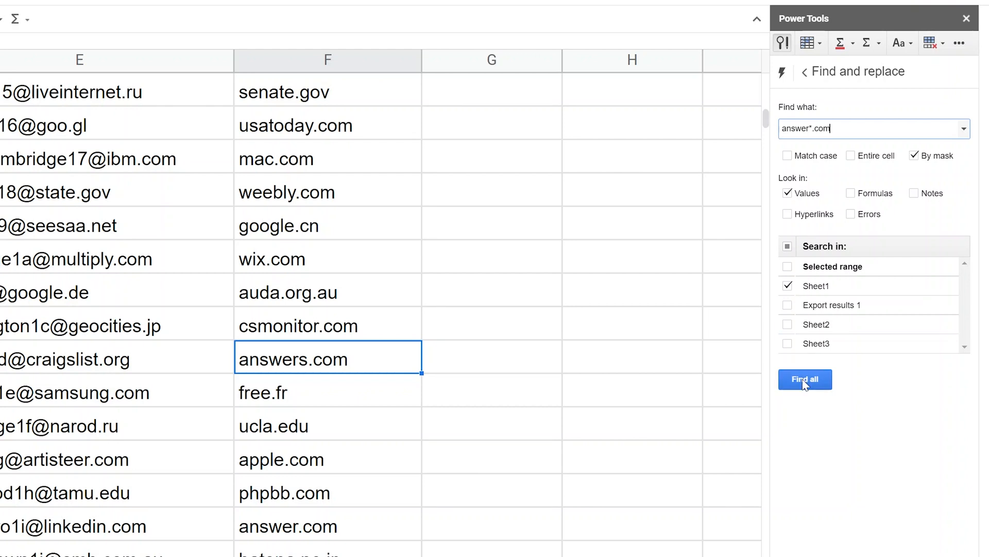
click(805, 380)
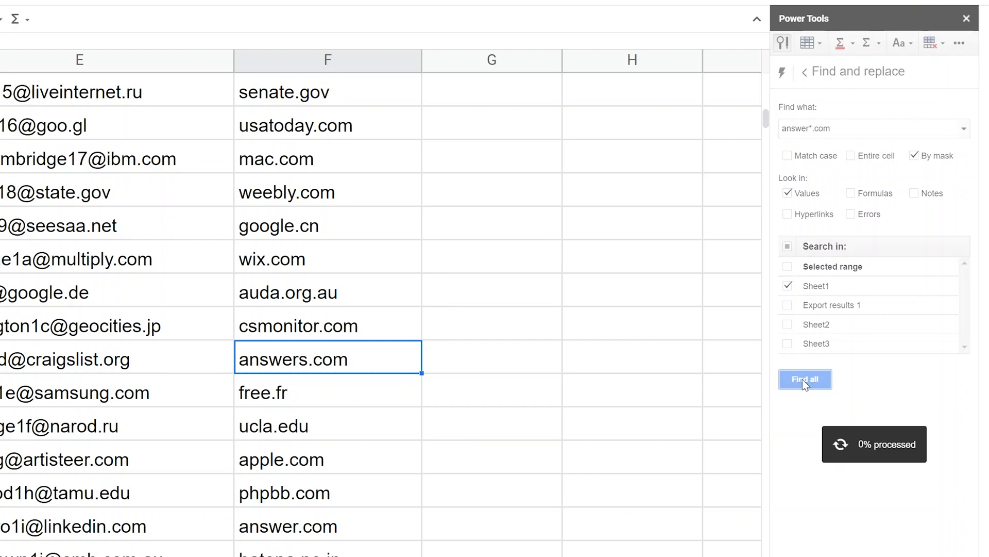
click(805, 380)
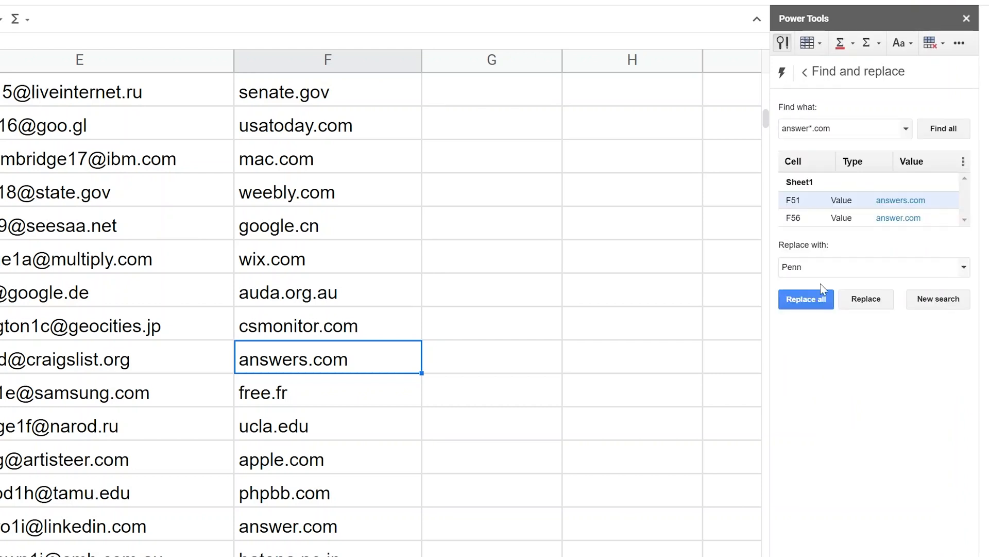
mouse_move(911, 217)
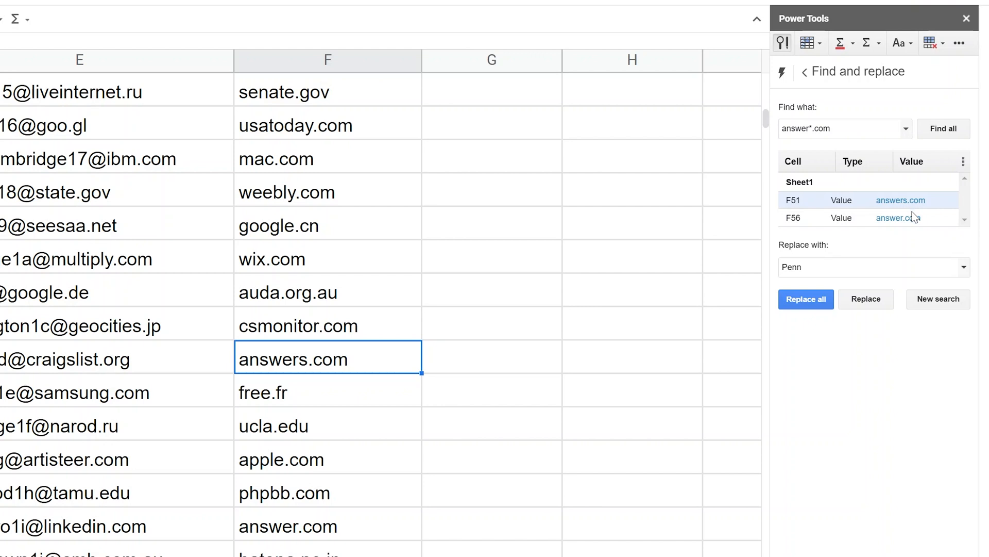
mouse_move(899, 218)
text(*day)
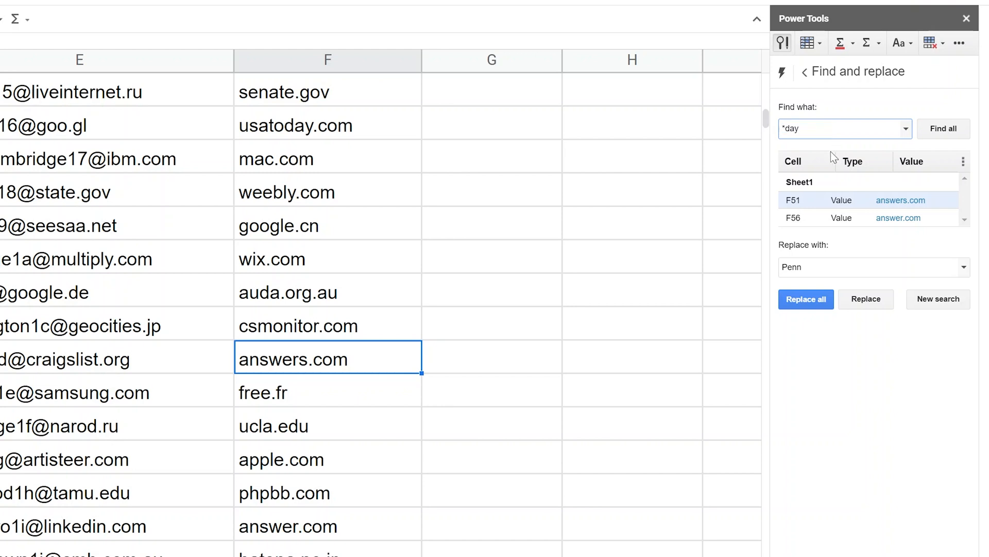
Step: Return to the search options and run the *day wildcard search before preparing the error search
click(938, 299)
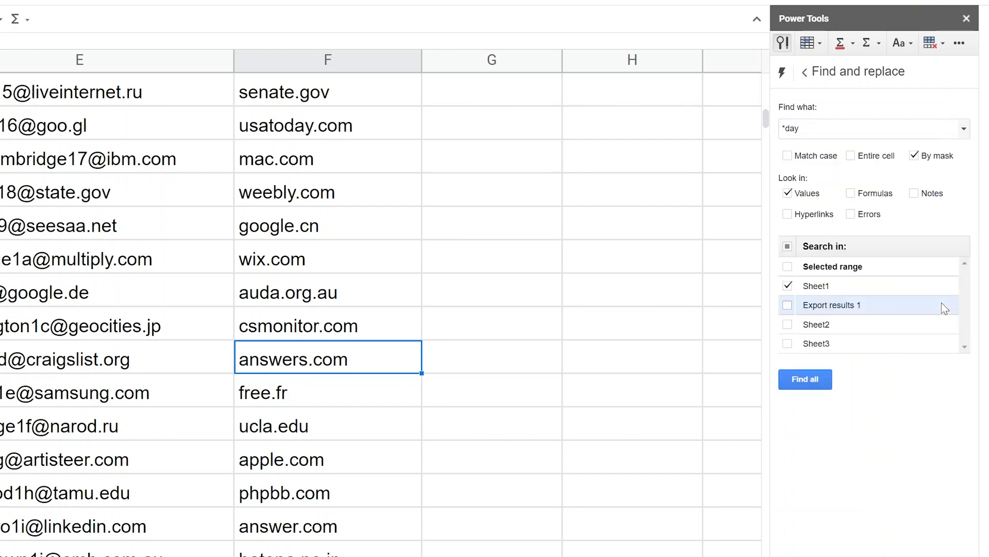
click(805, 378)
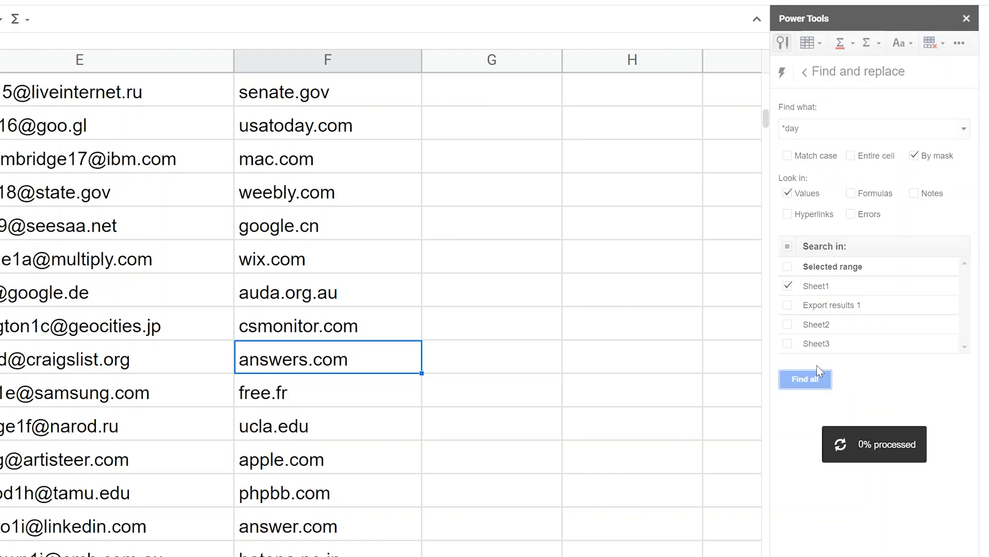
click(805, 380)
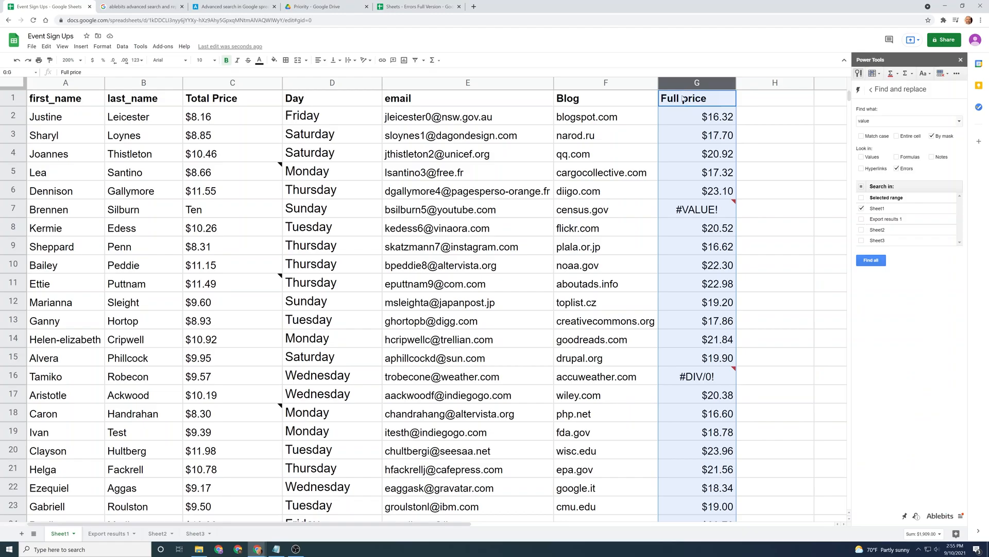
click(697, 116)
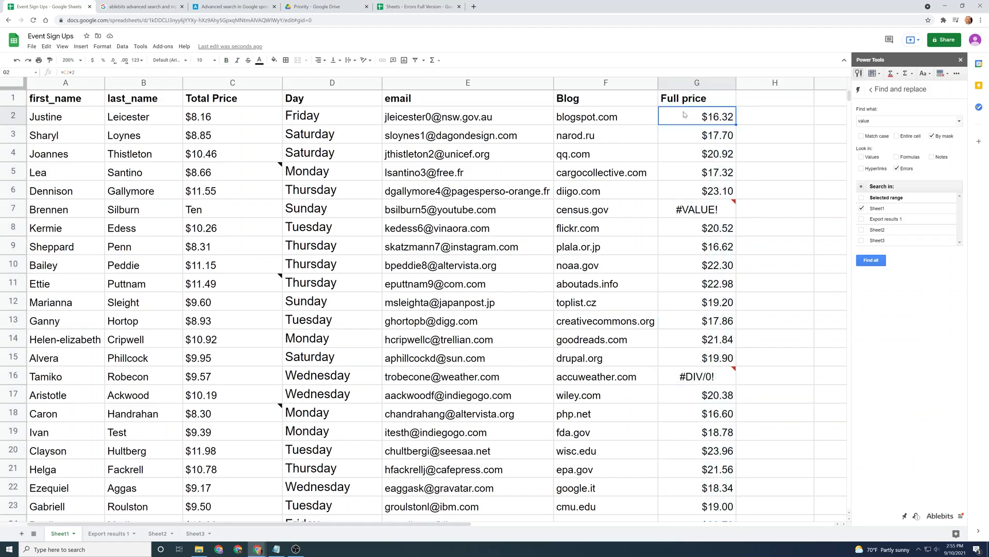
click(696, 135)
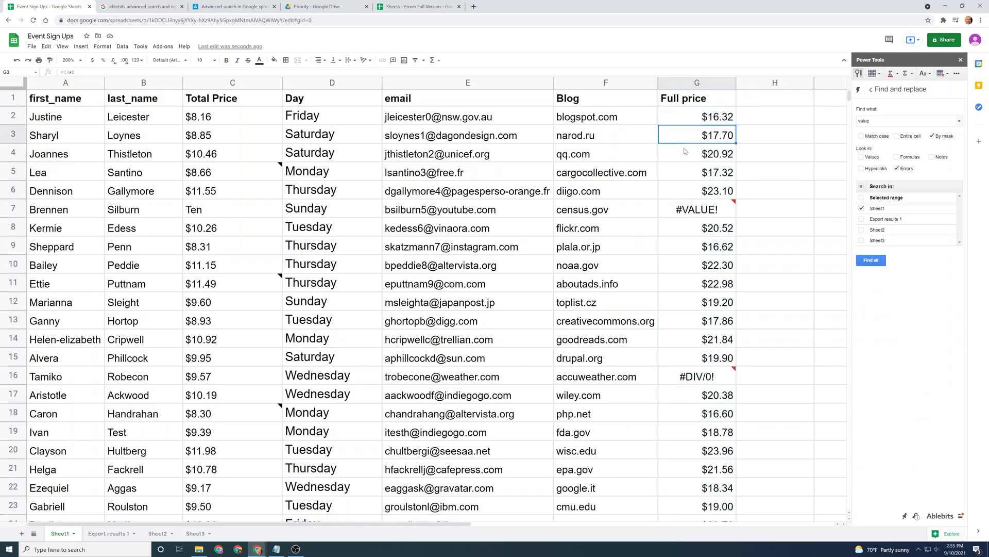
click(697, 154)
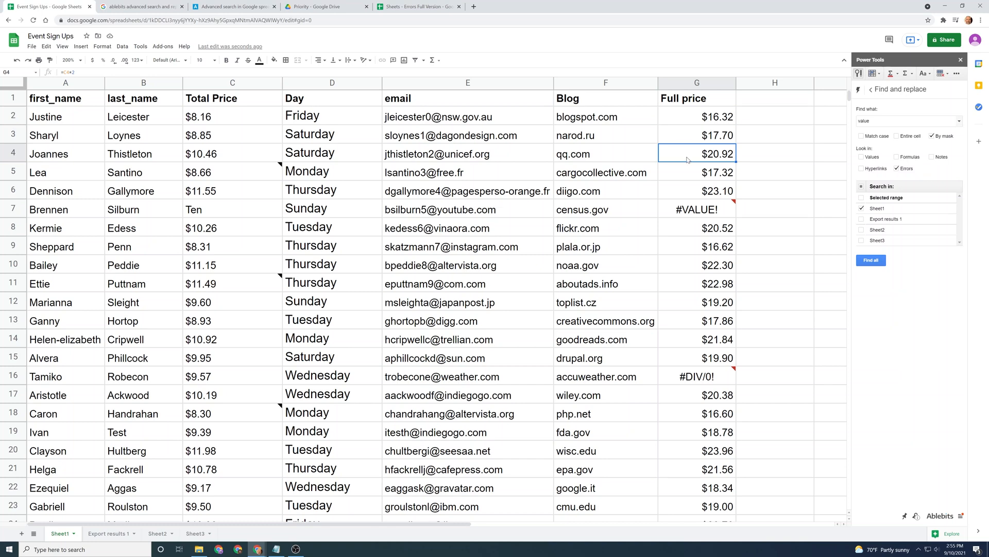
click(696, 172)
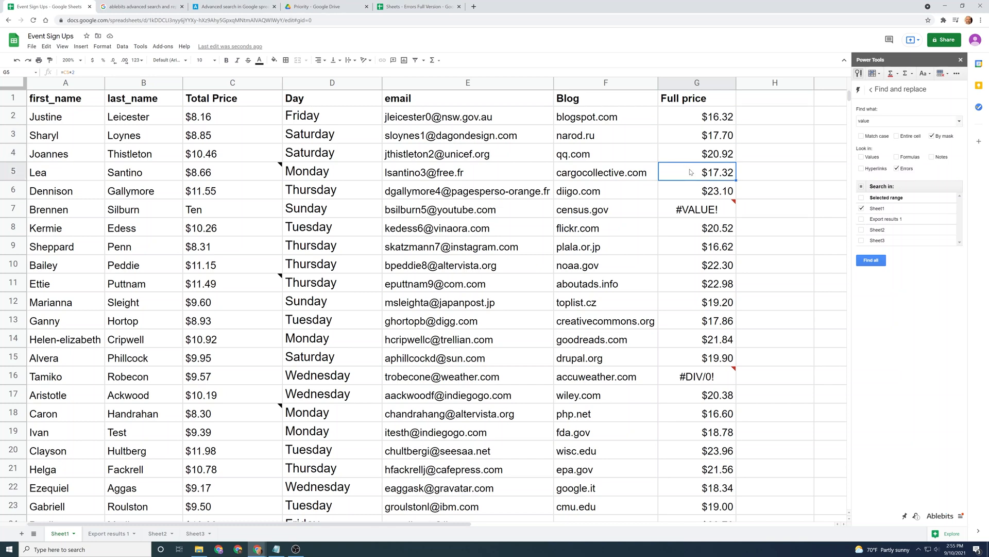
click(697, 209)
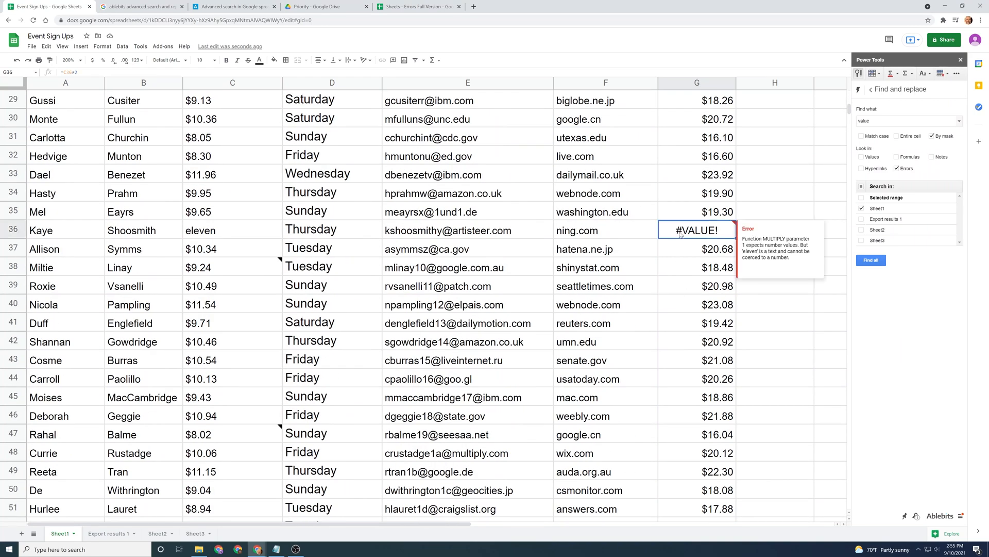
scroll(up, 3)
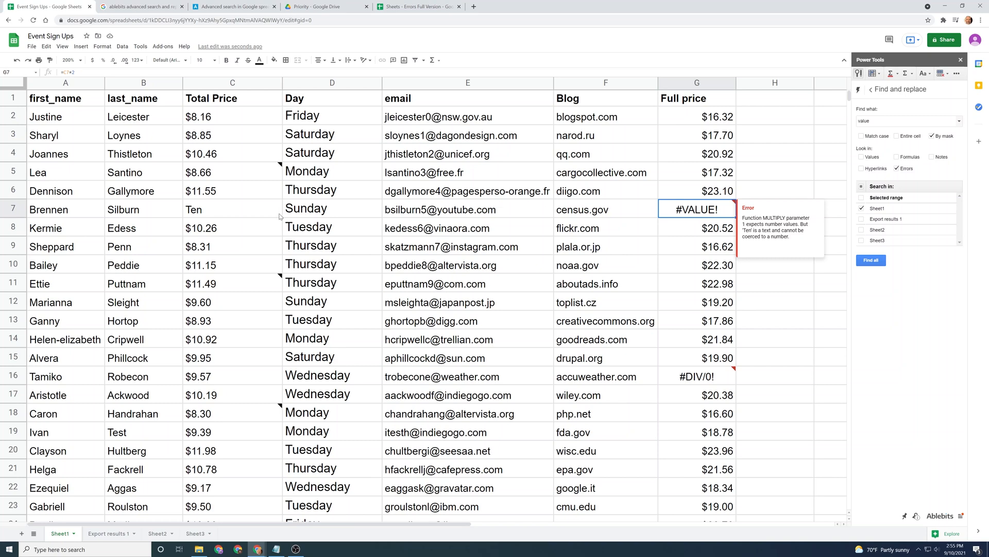
click(232, 209)
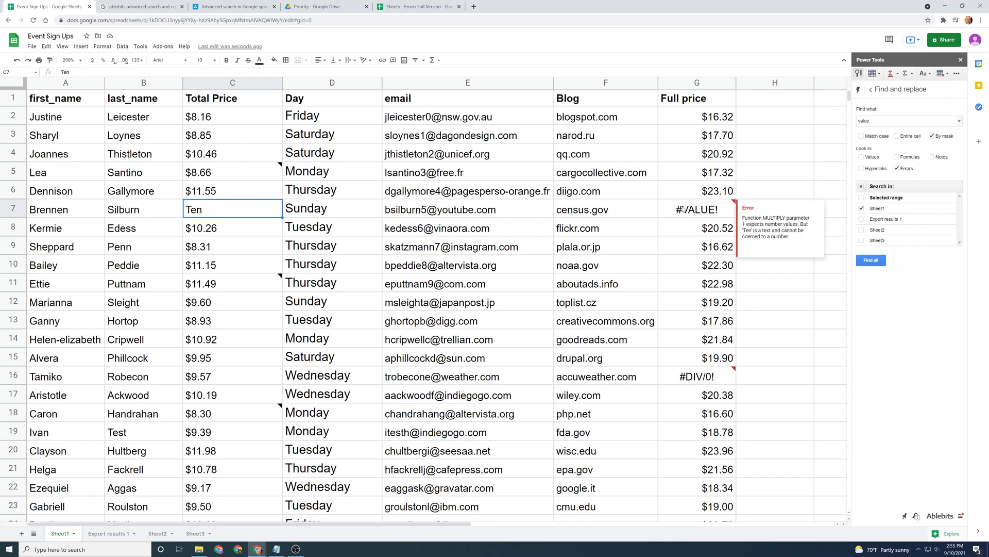
Step: Find value among errors, listing #VALUE! in G7 and G36, and show the results' export options
click(695, 209)
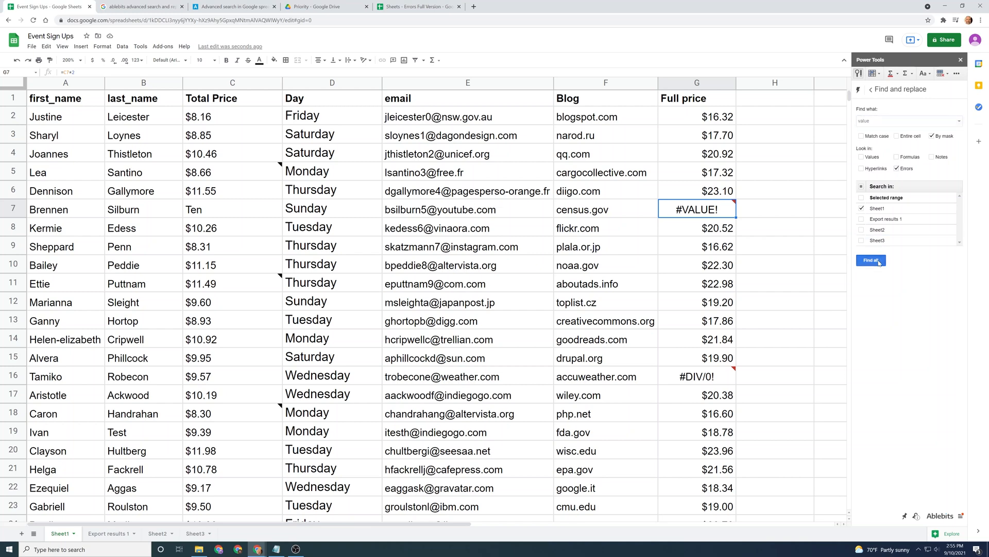
click(871, 260)
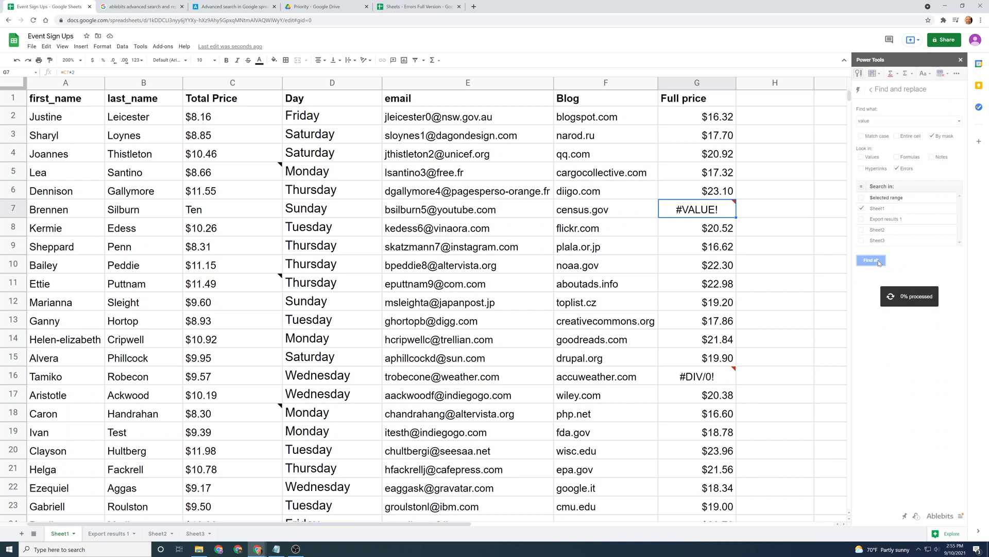
click(871, 260)
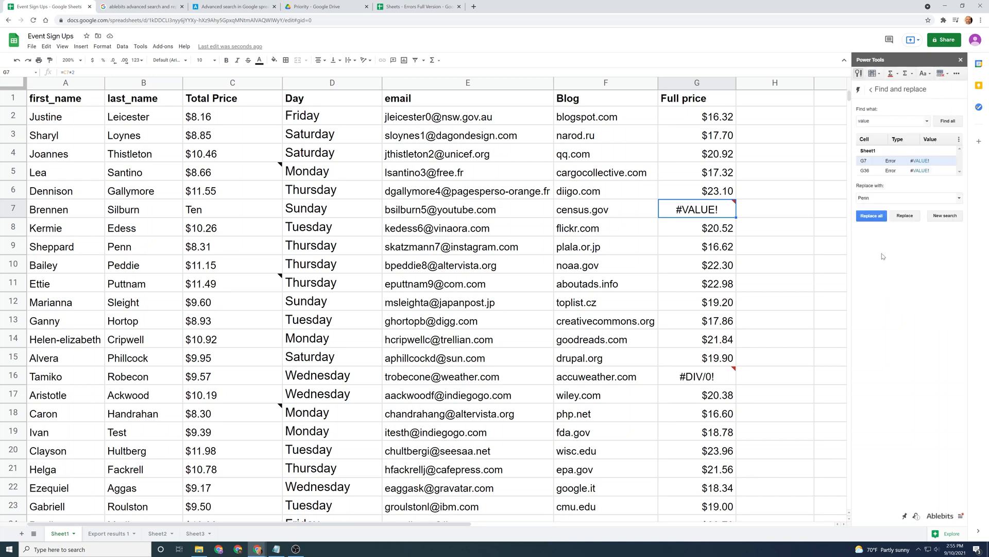
mouse_move(895, 170)
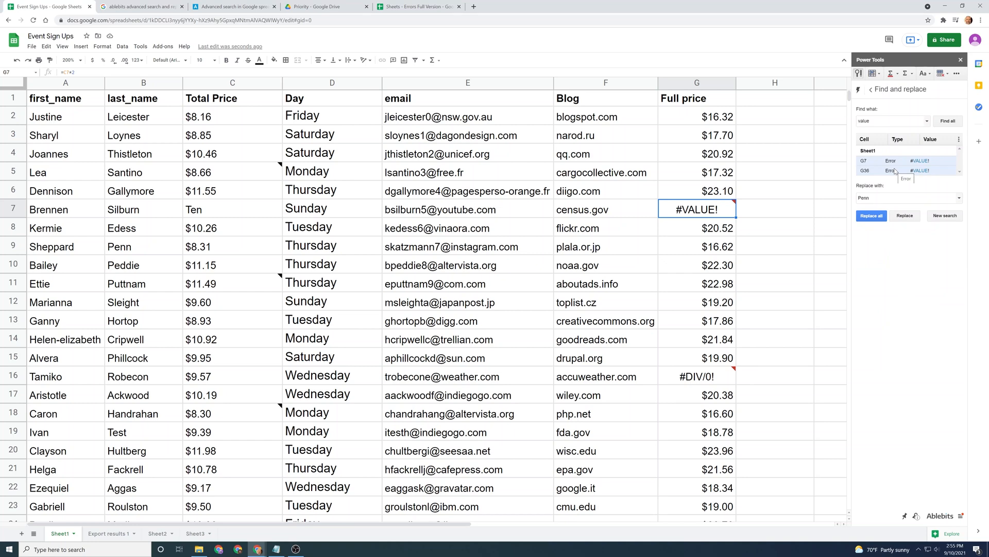
click(958, 139)
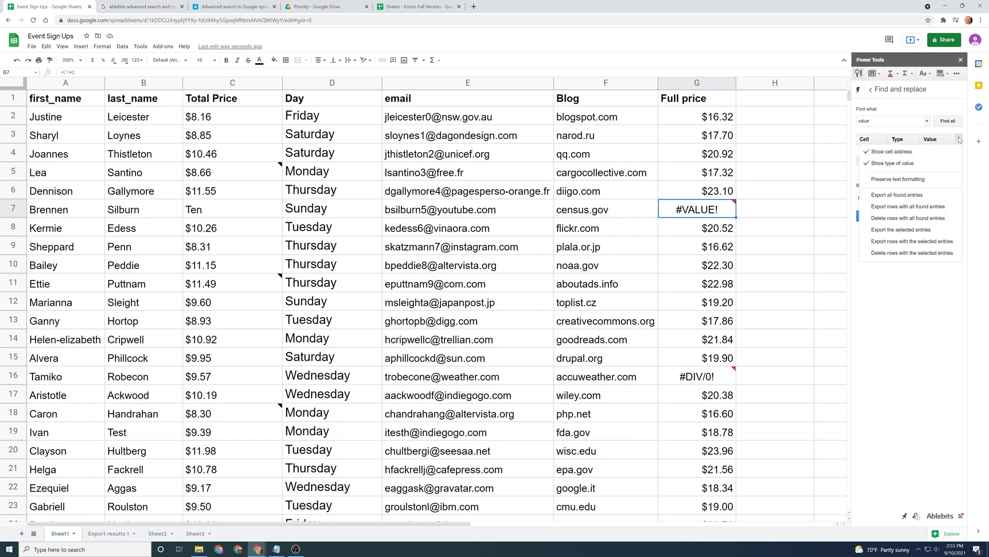
mouse_move(898, 195)
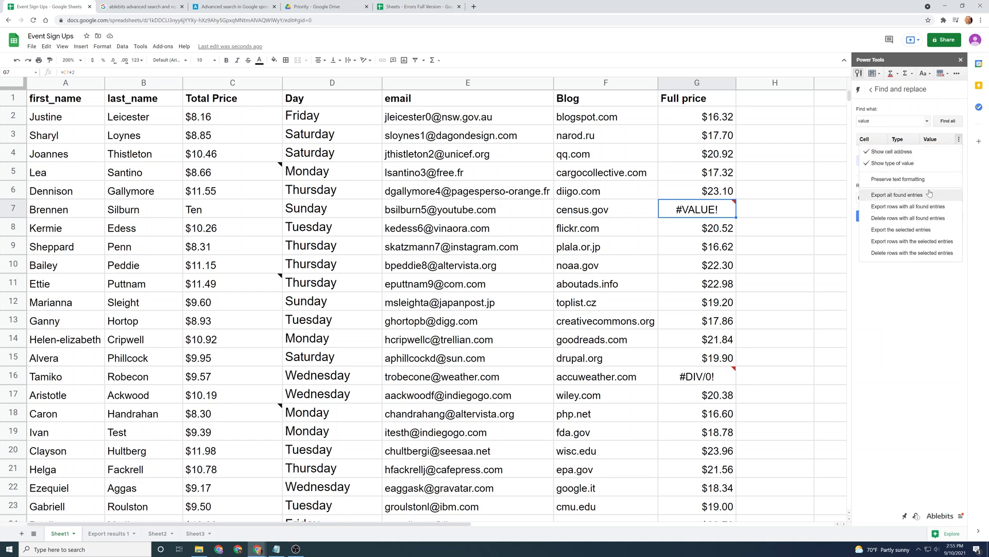